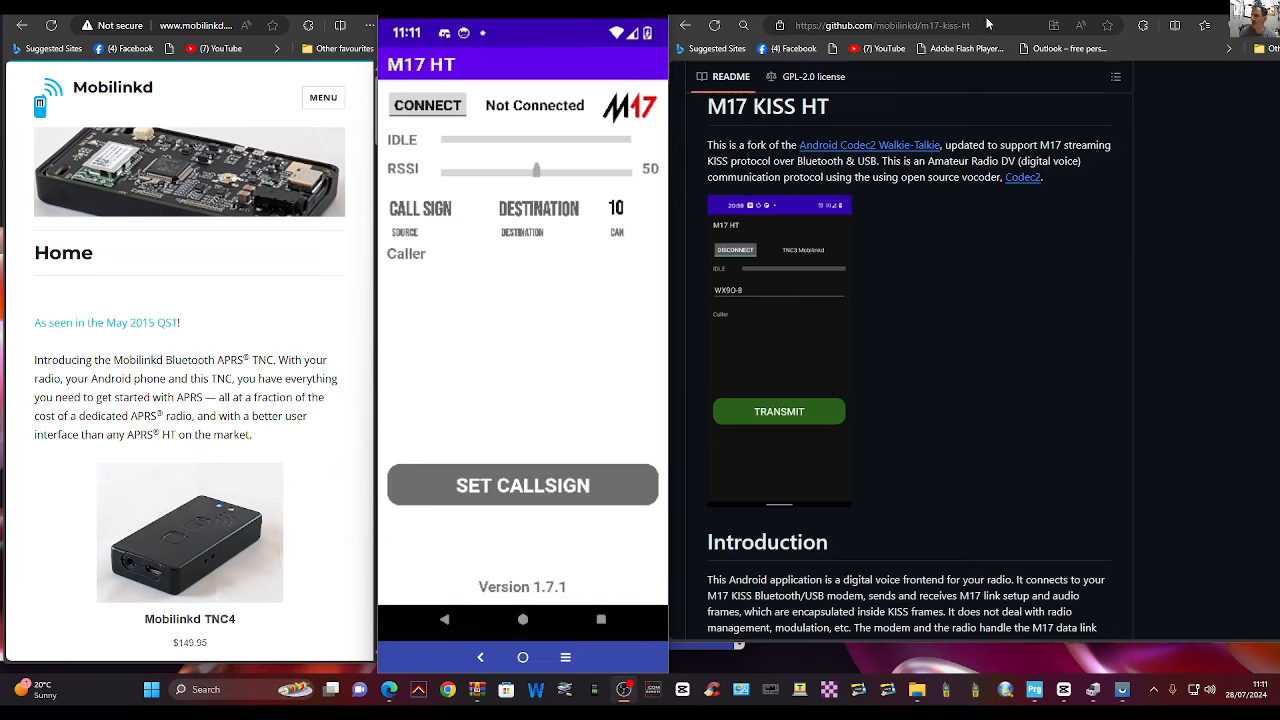
mouse_move(1048, 516)
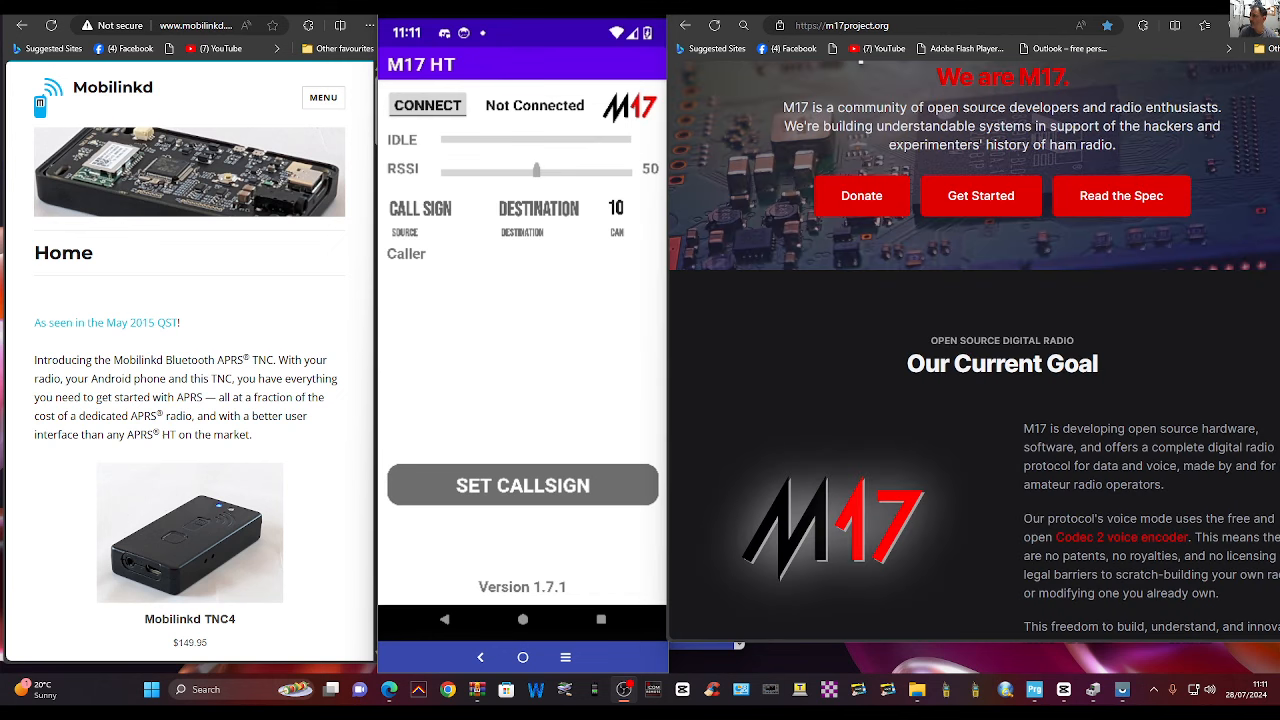
Scroll the m17-kiss-ht GitHub release page down to its Assets list with the APK.
scroll("down", 3)
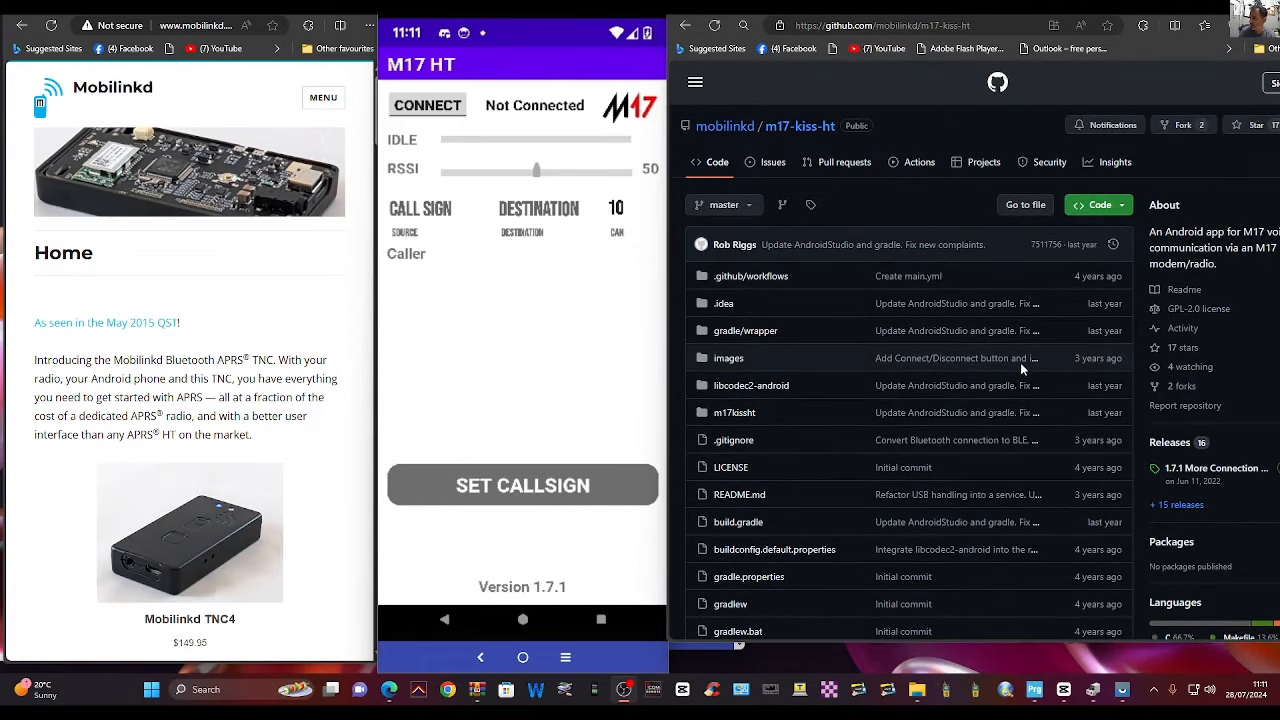
scroll("down", 3)
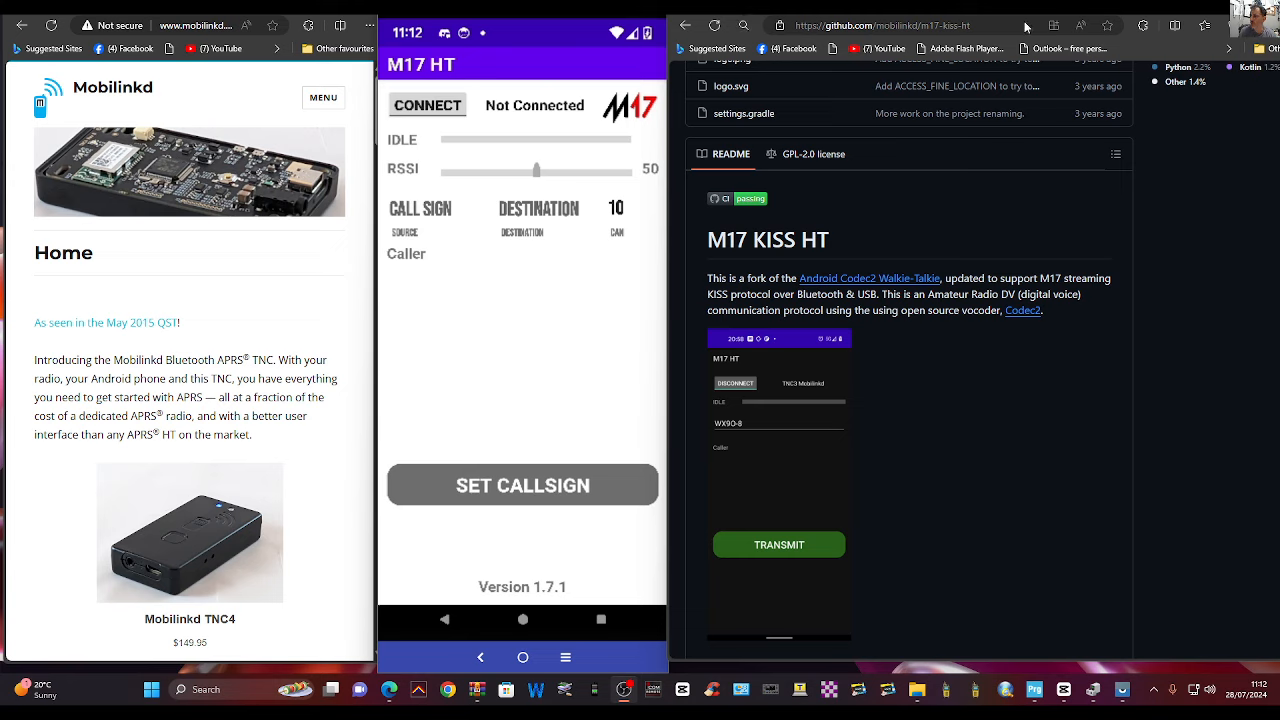
mouse_move(476, 348)
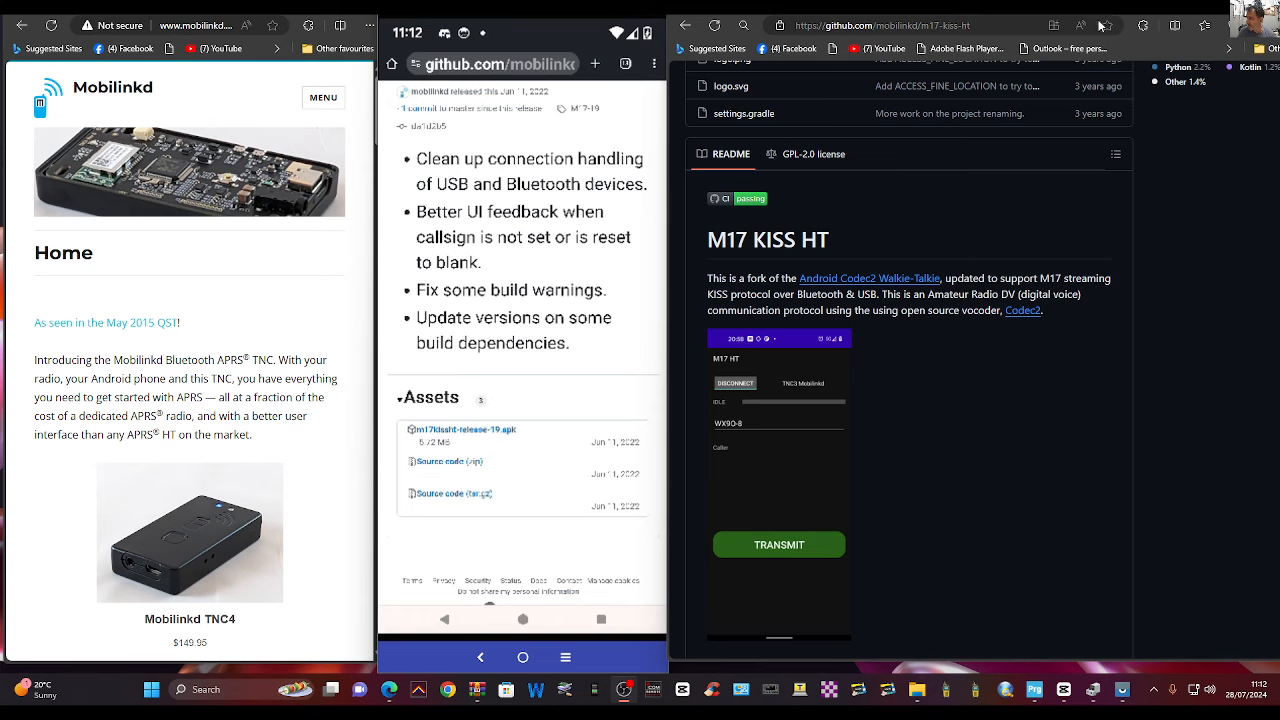
mouse_move(470, 436)
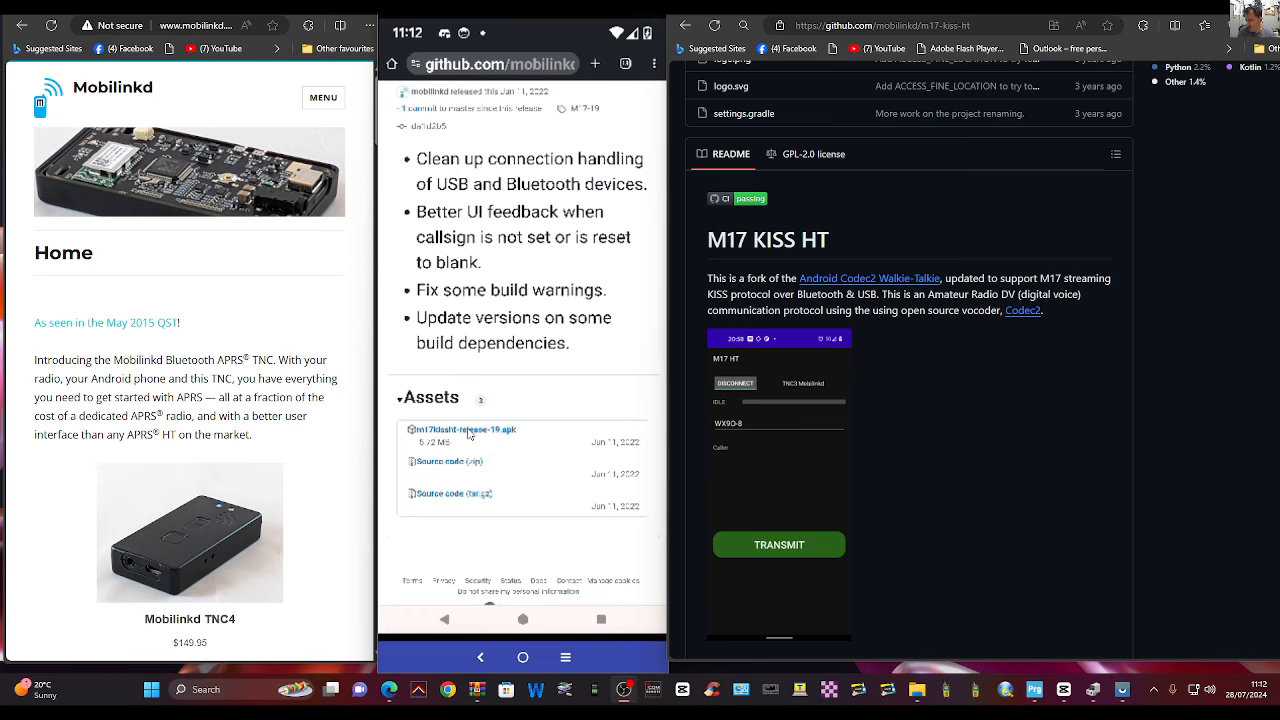
mouse_move(456, 446)
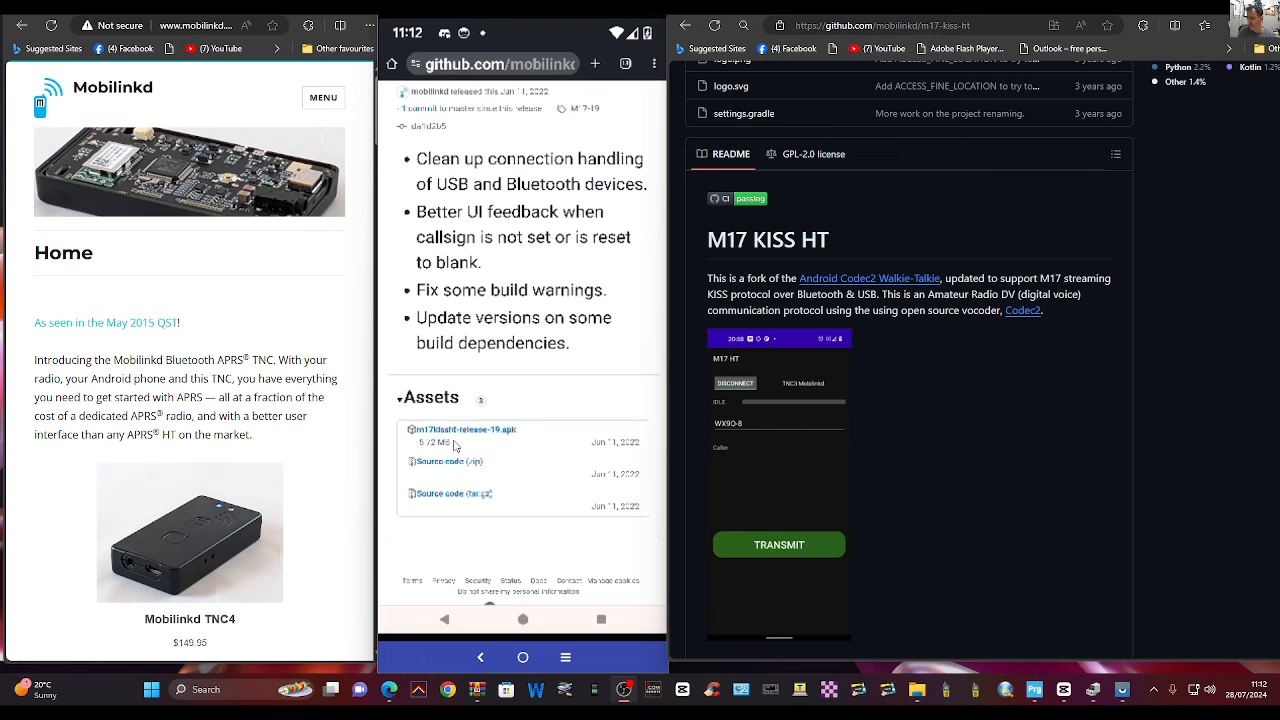
mouse_move(464, 438)
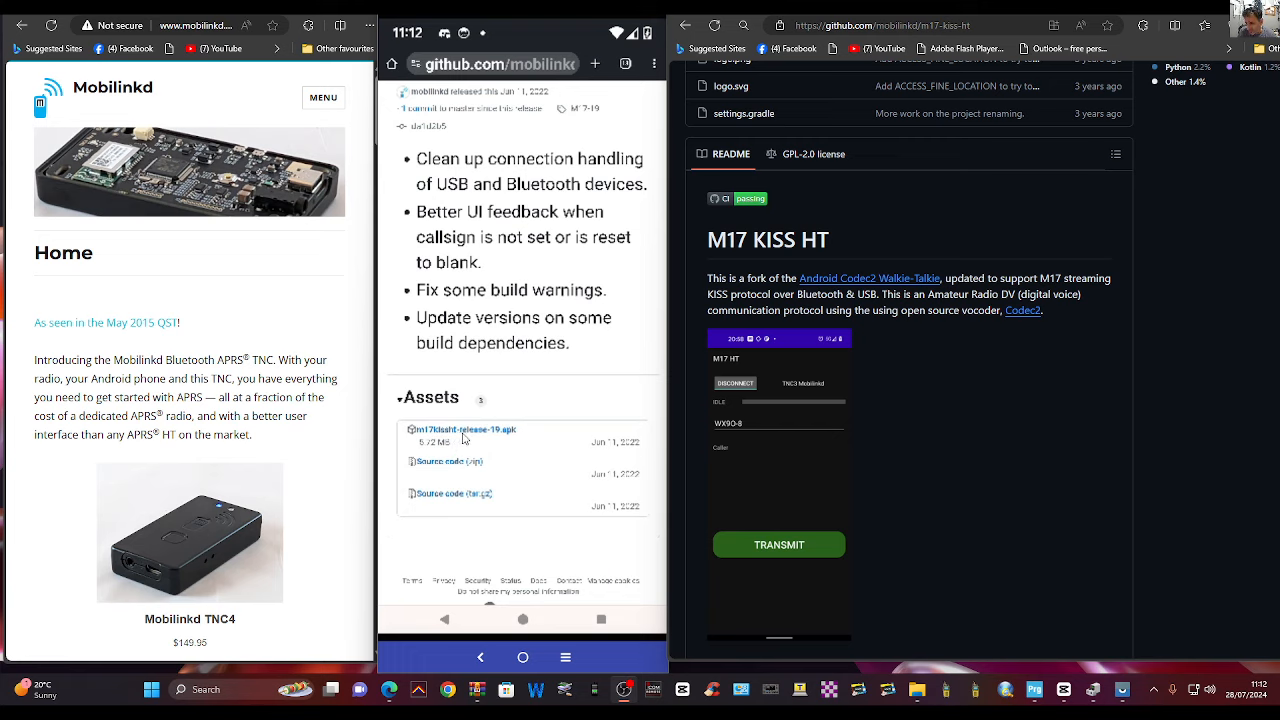
mouse_move(610, 468)
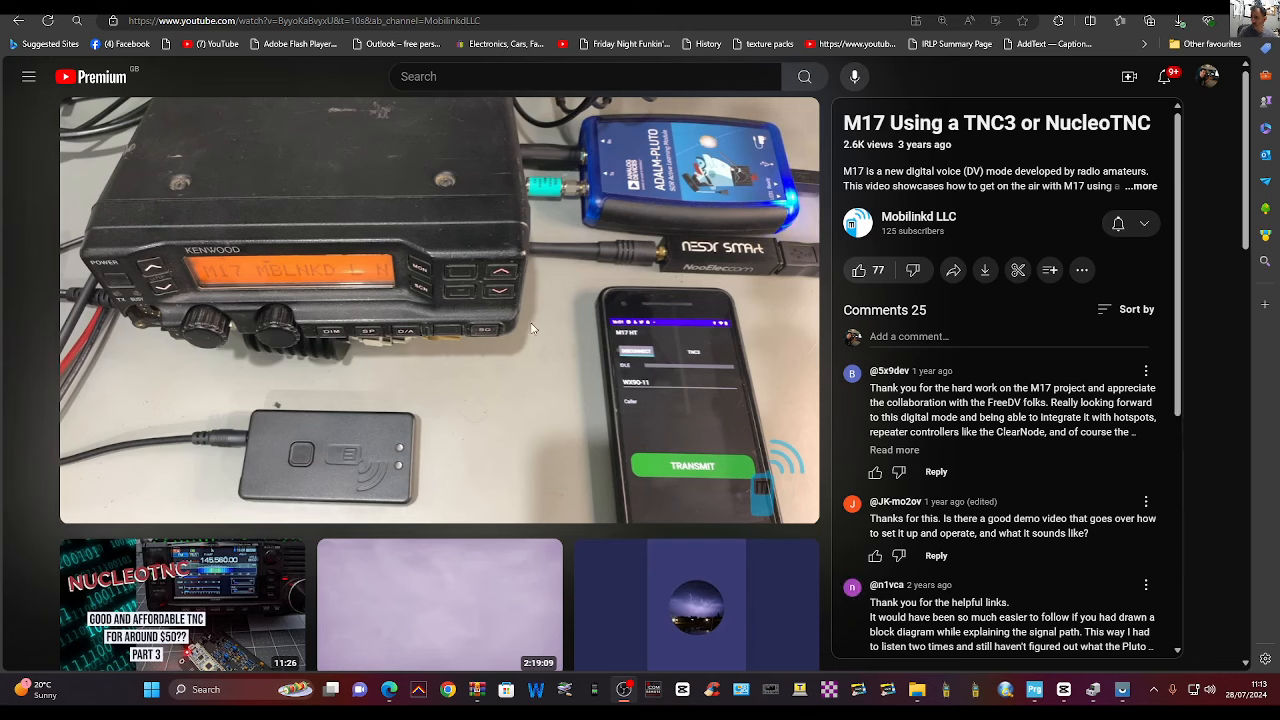
mouse_move(798, 570)
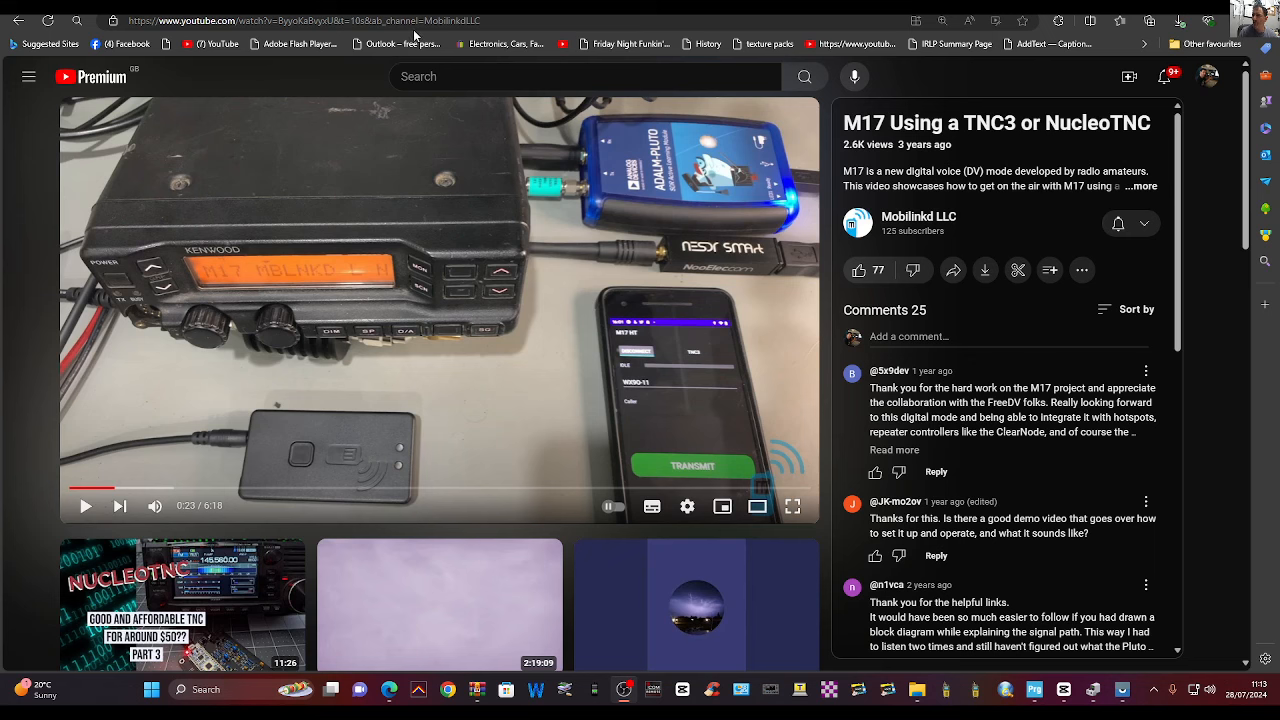
mouse_move(1052, 606)
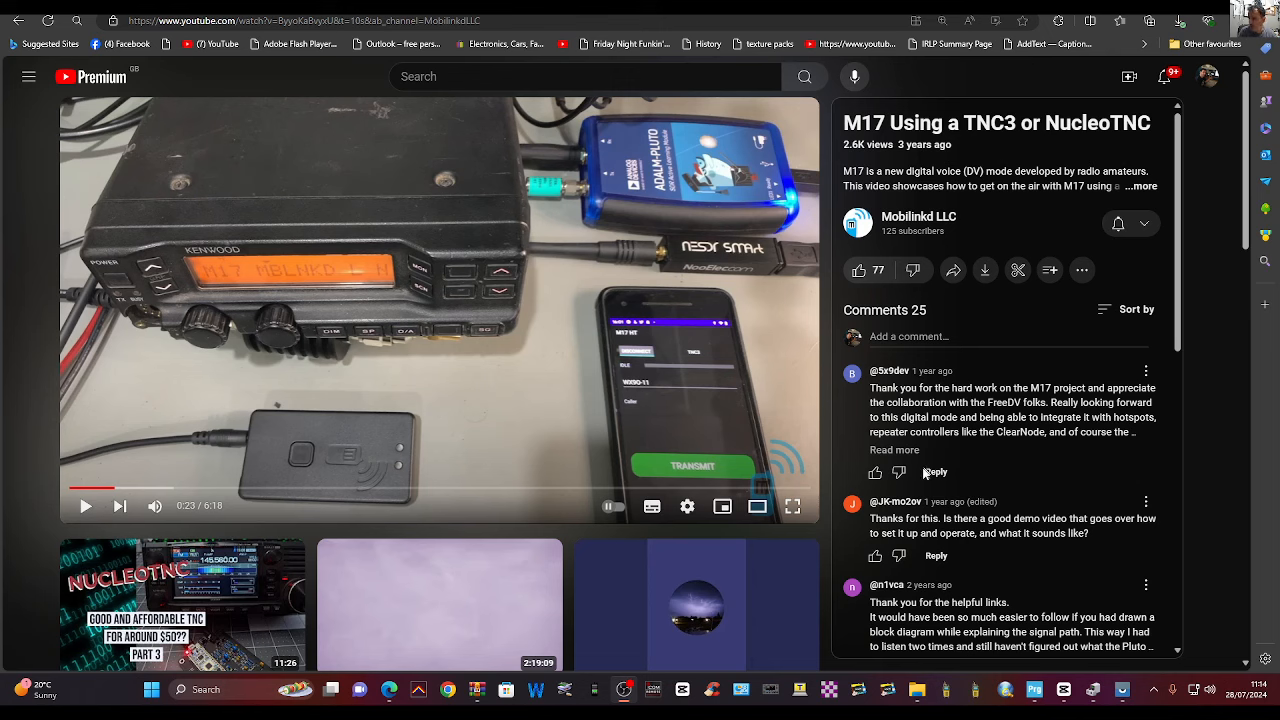
mouse_move(912, 520)
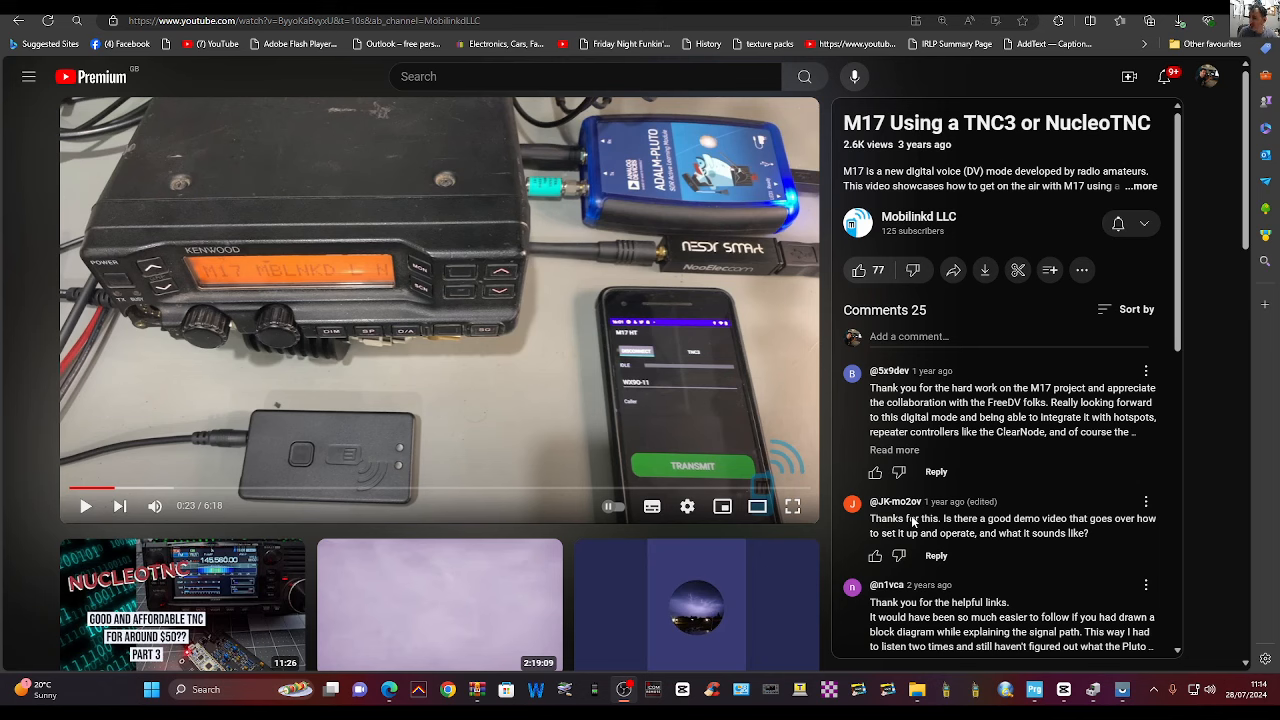
mouse_move(790, 356)
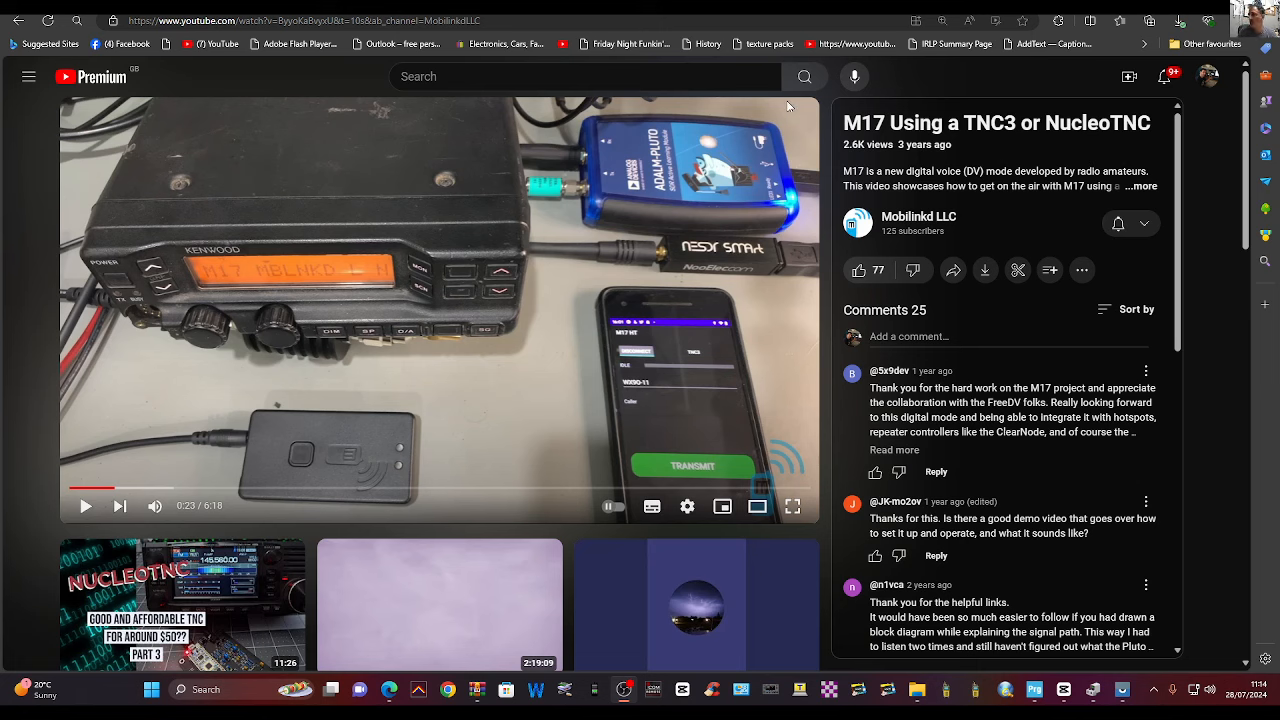
mouse_move(798, 368)
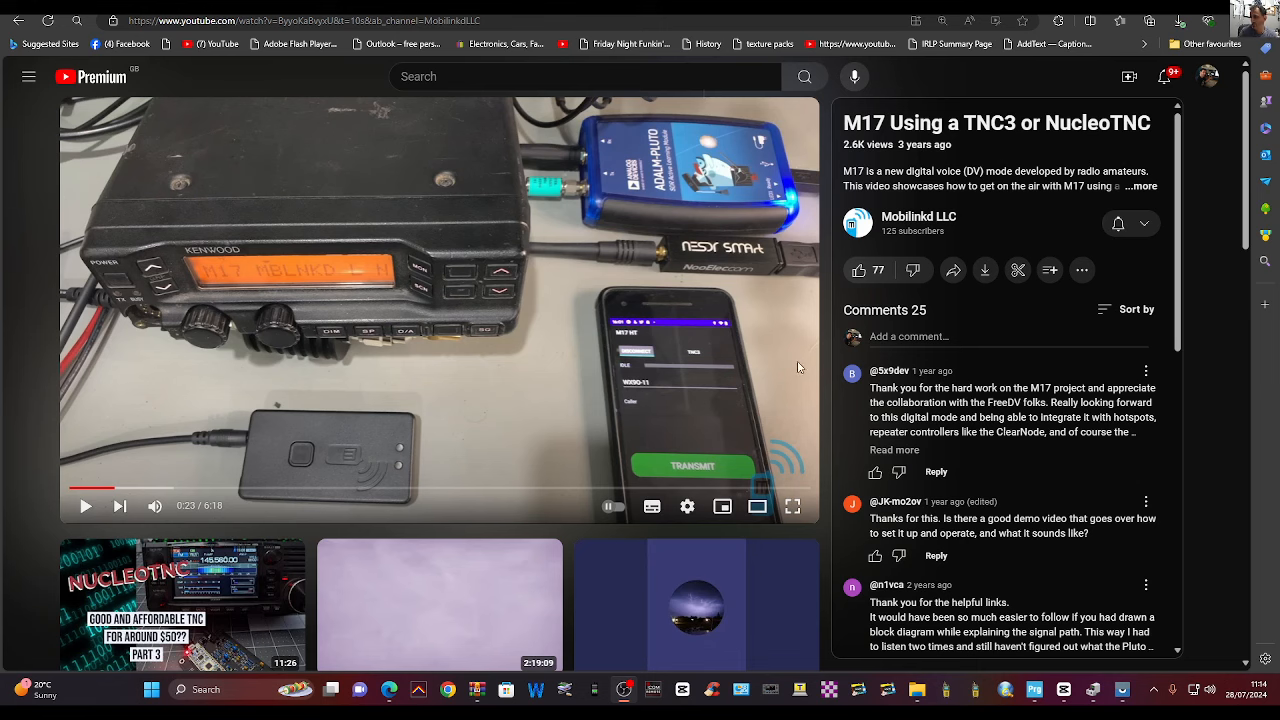
mouse_move(790, 228)
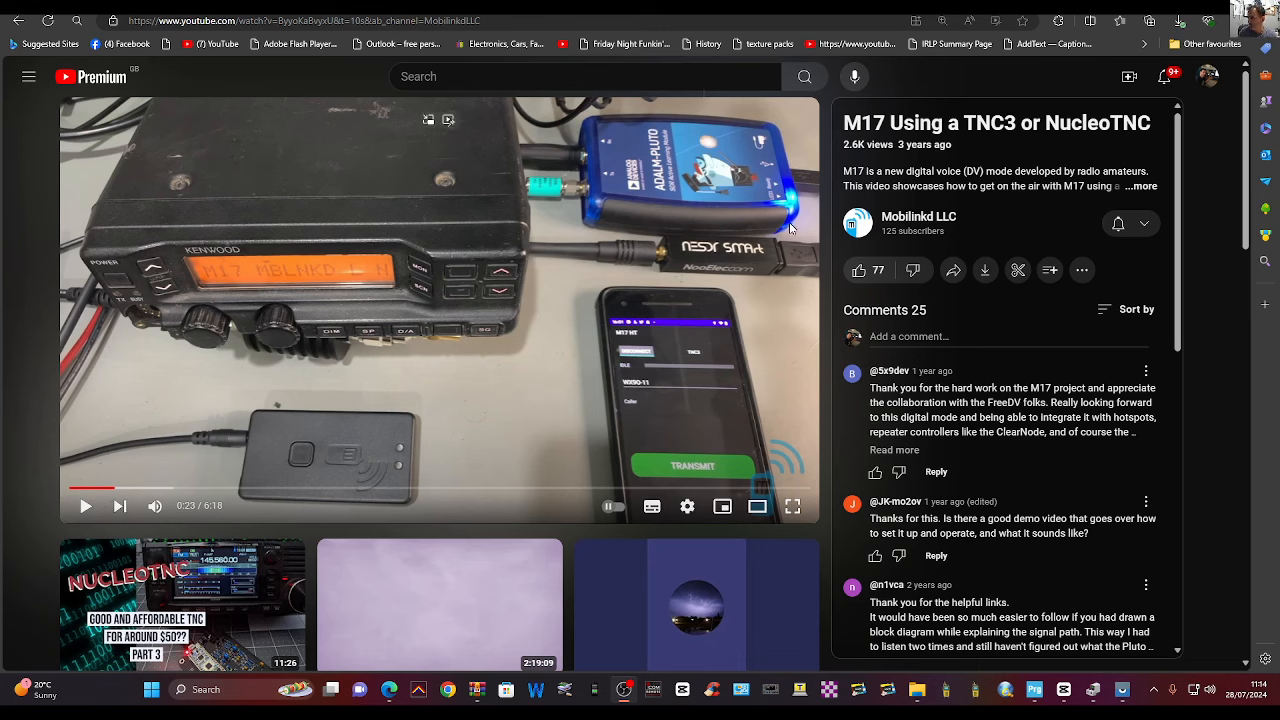
mouse_move(584, 140)
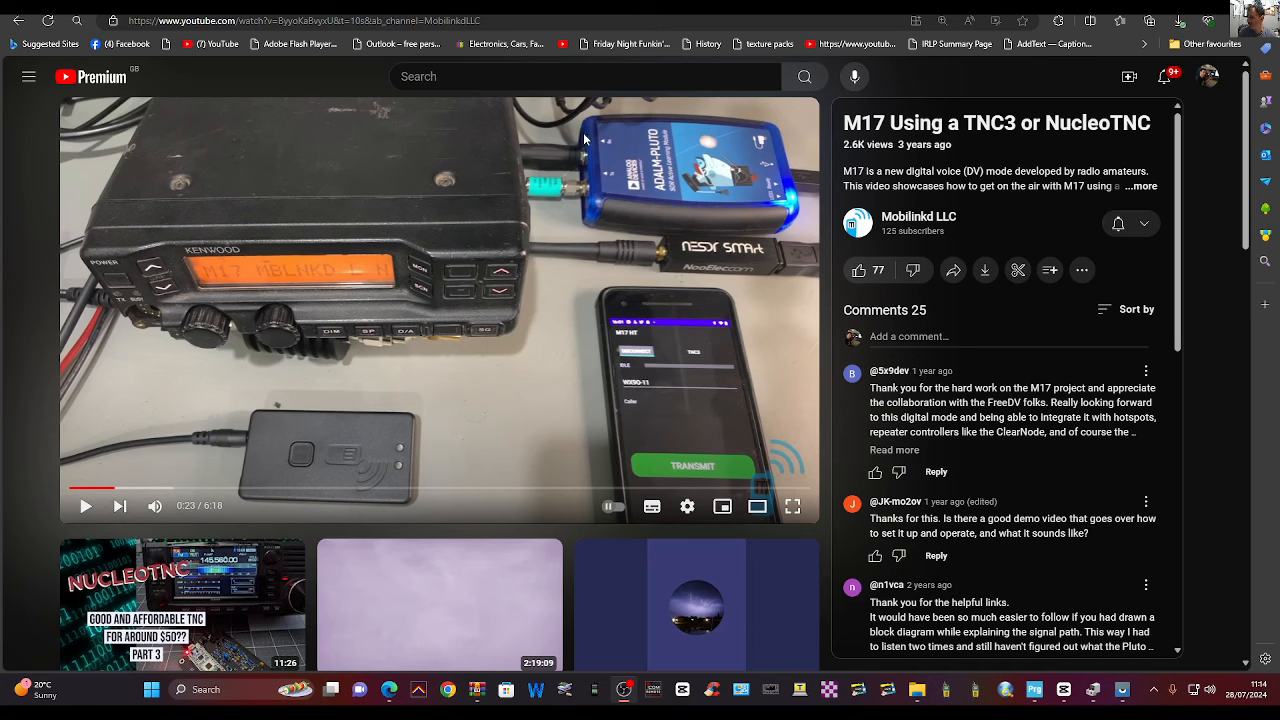
mouse_move(808, 374)
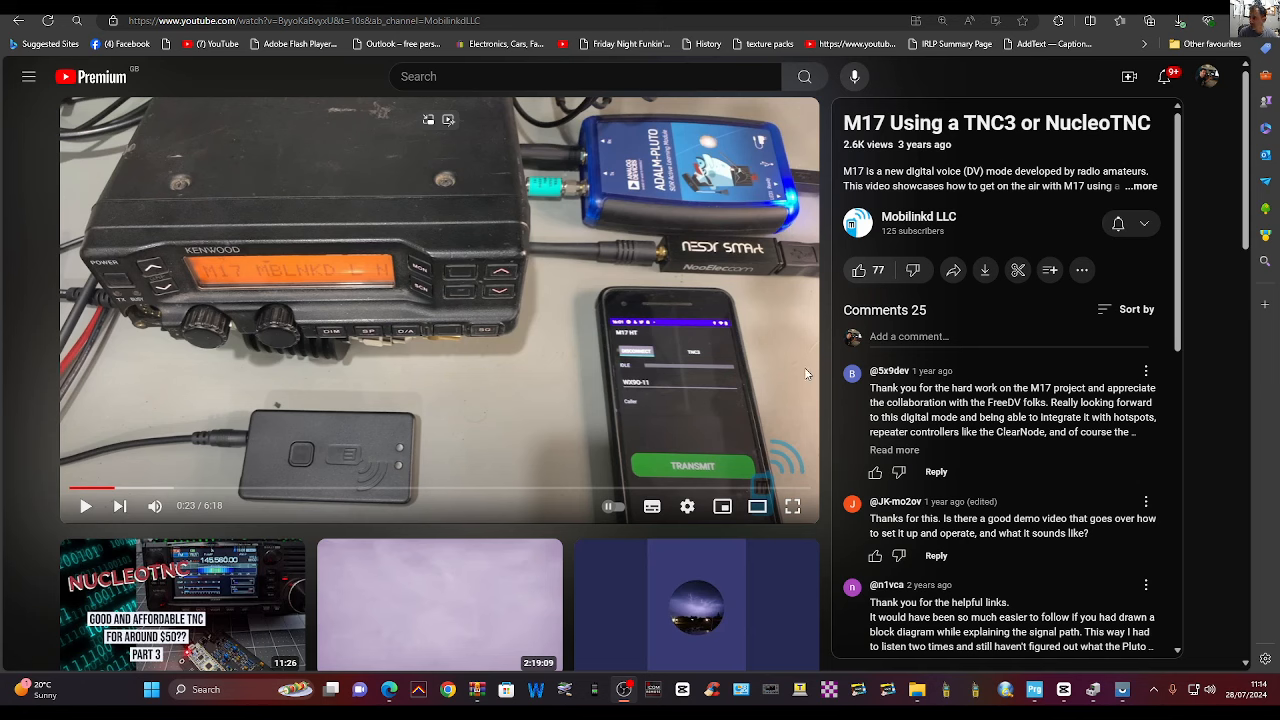
mouse_move(790, 344)
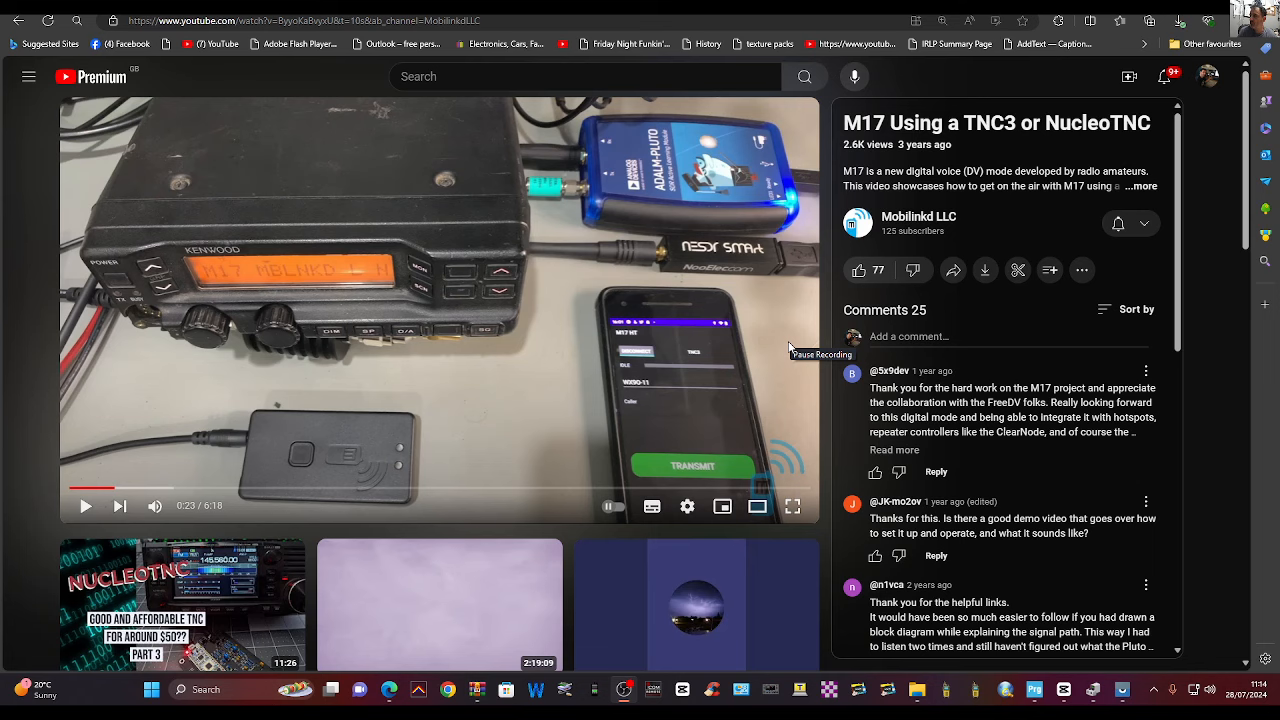
mouse_move(788, 344)
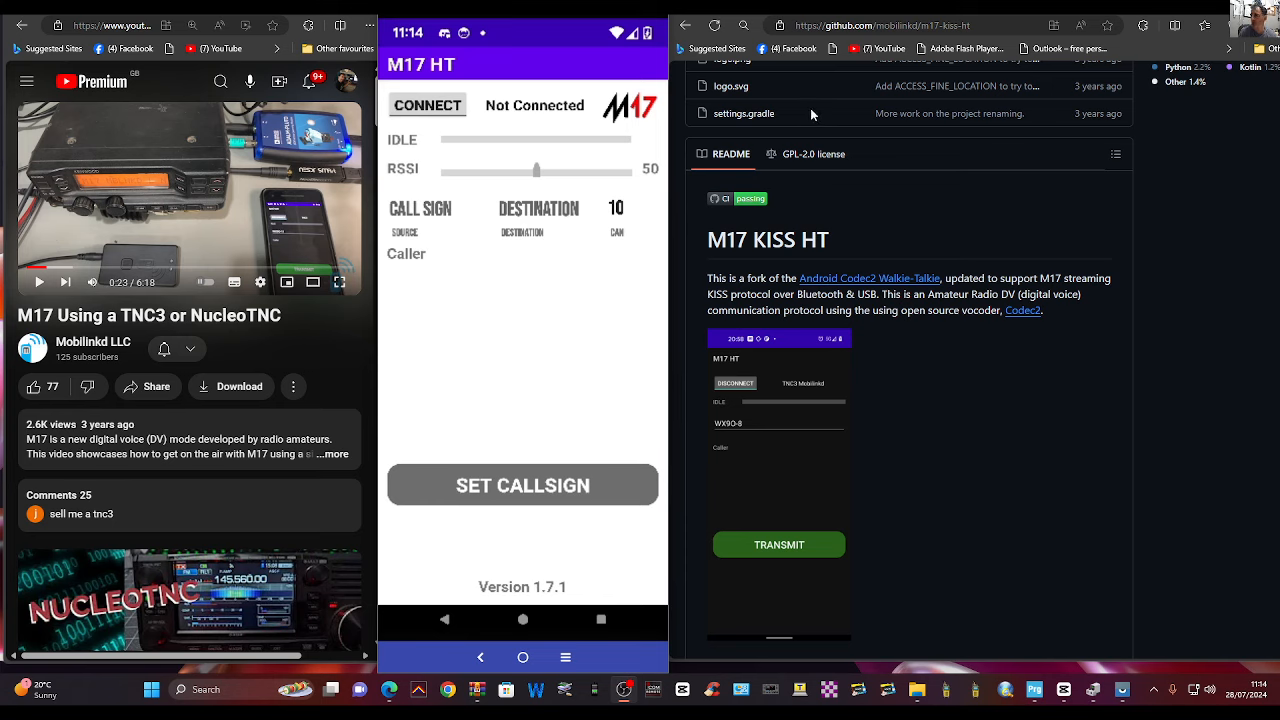
mouse_move(812, 114)
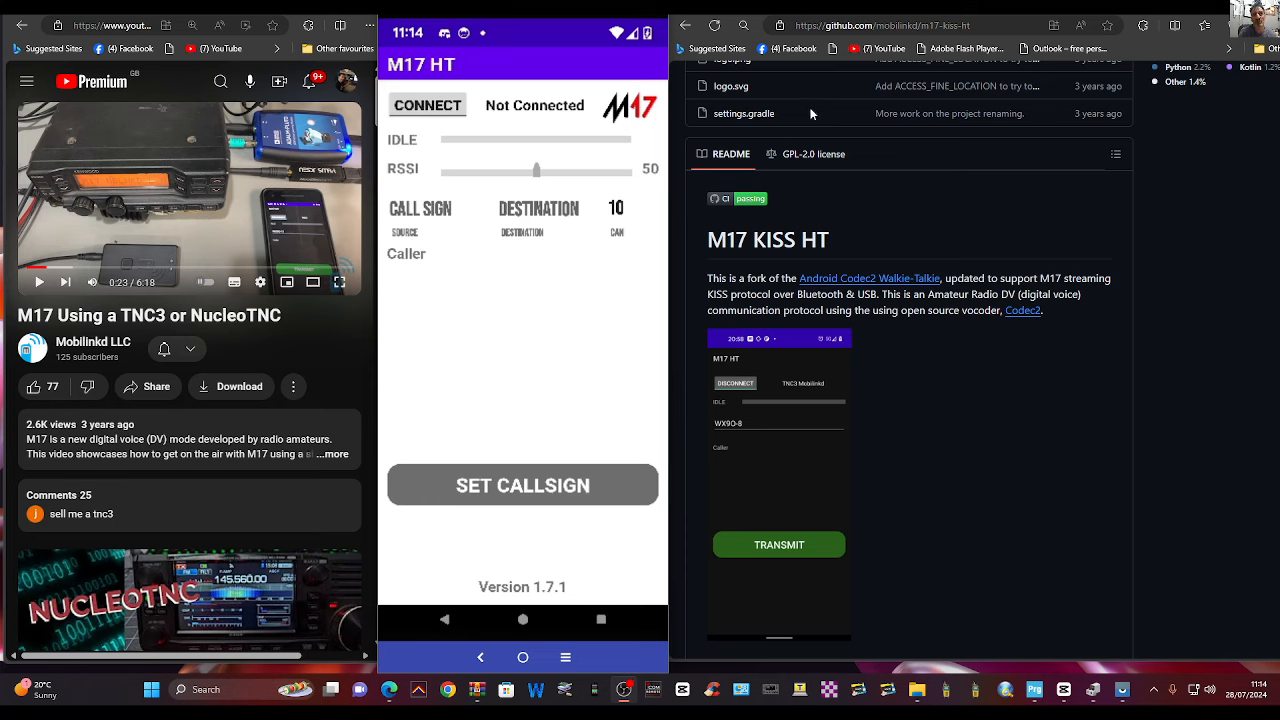
mouse_move(1088, 380)
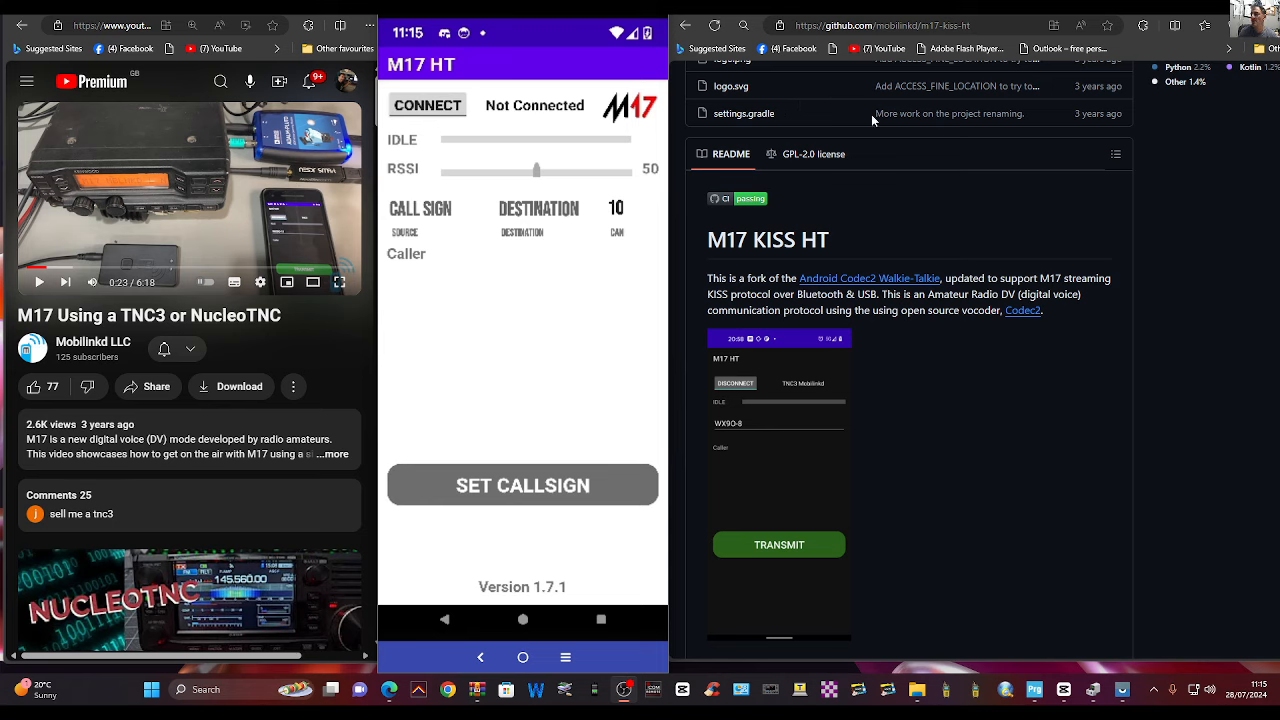
mouse_move(980, 218)
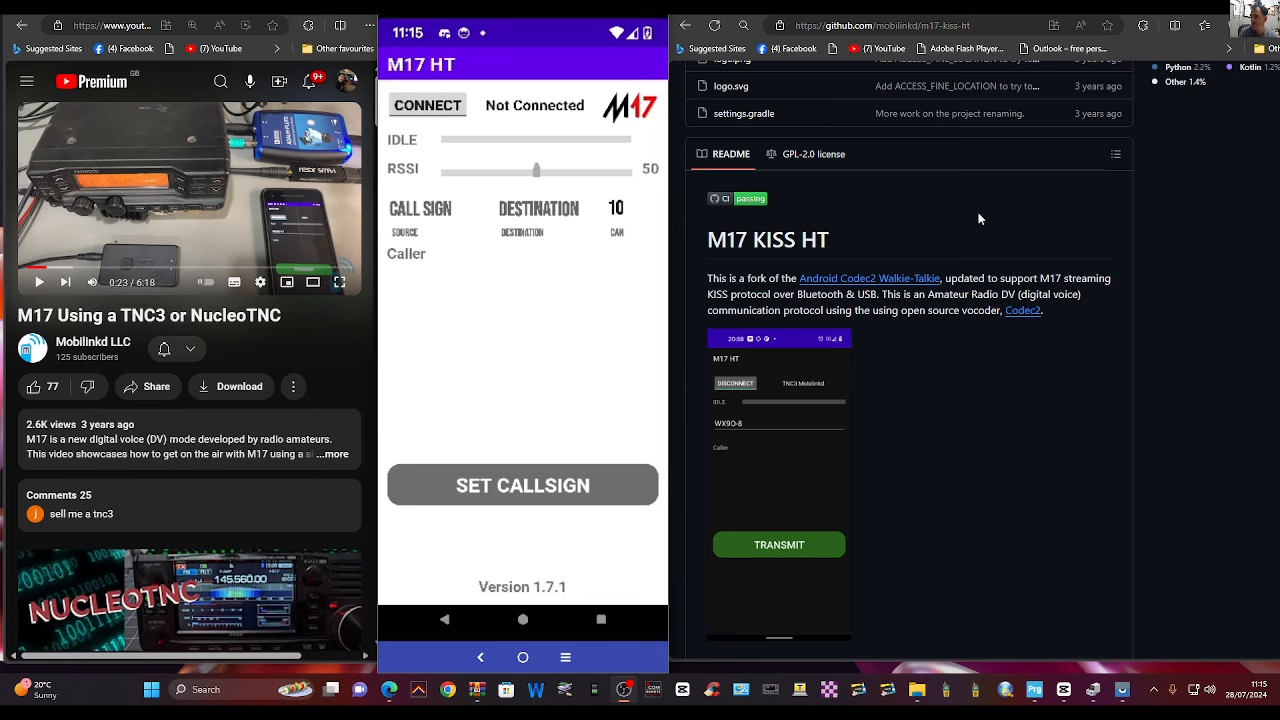
mouse_move(980, 218)
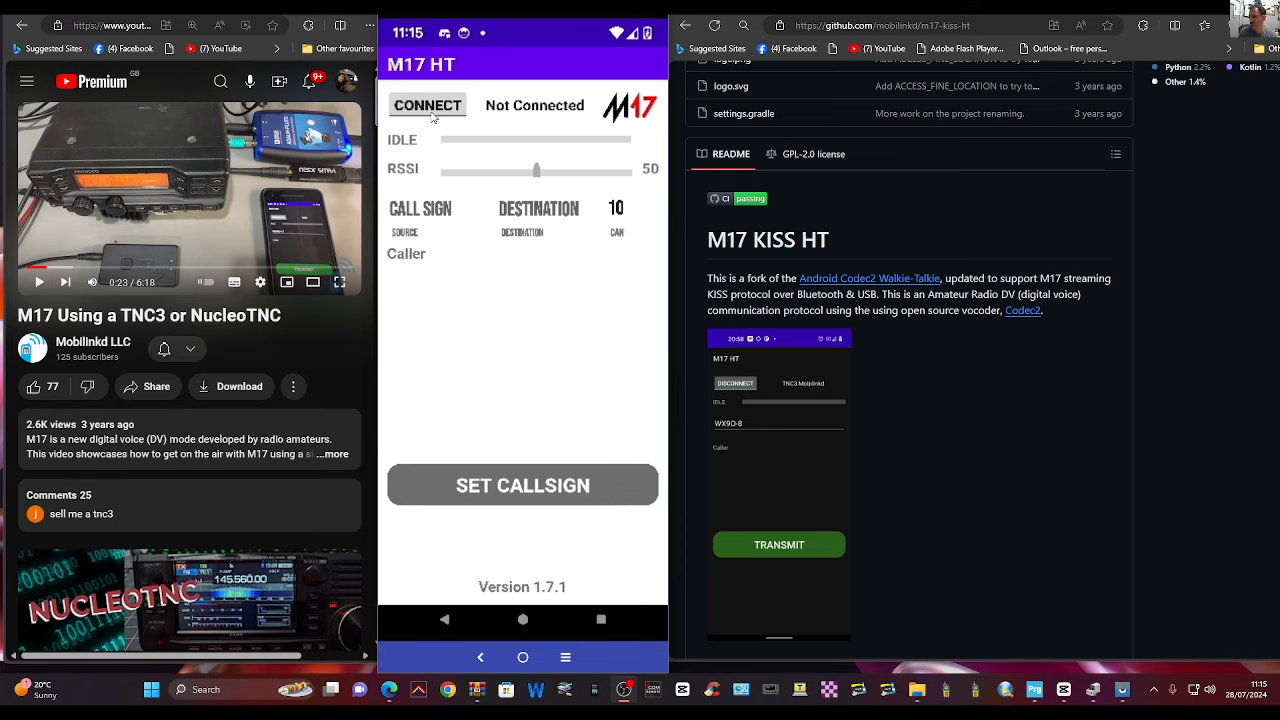
mouse_move(986, 146)
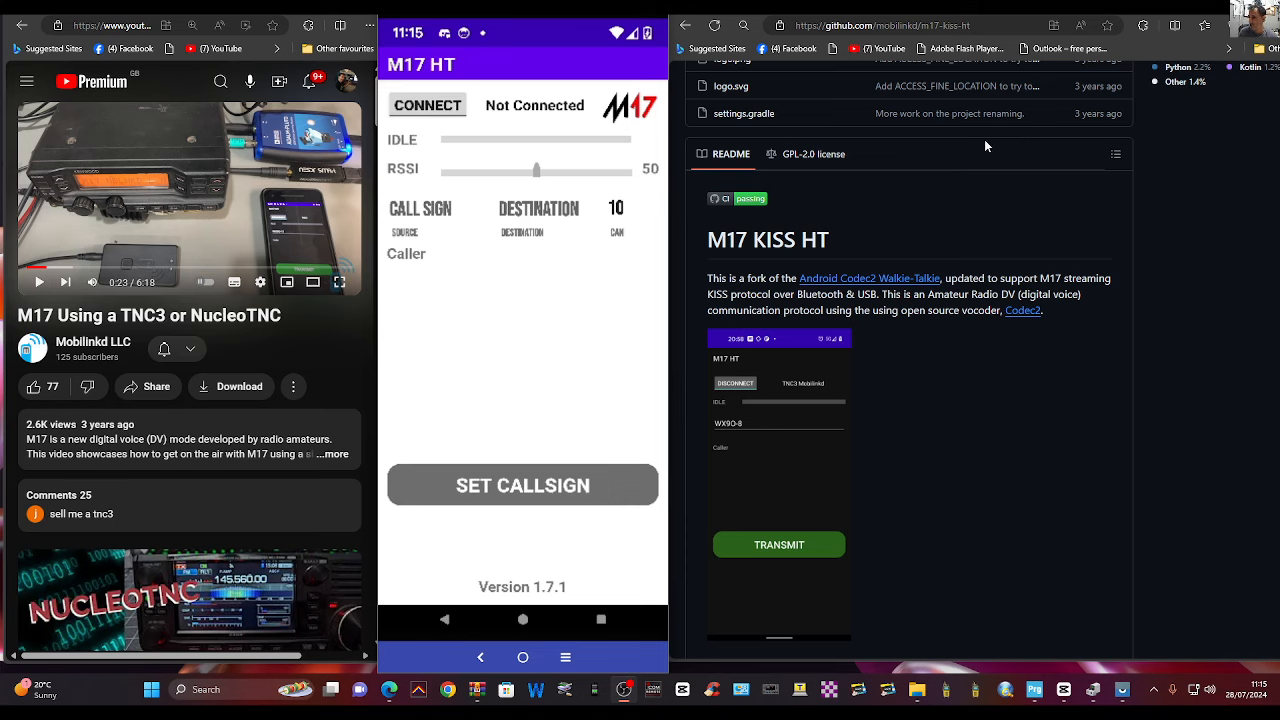
mouse_move(488, 190)
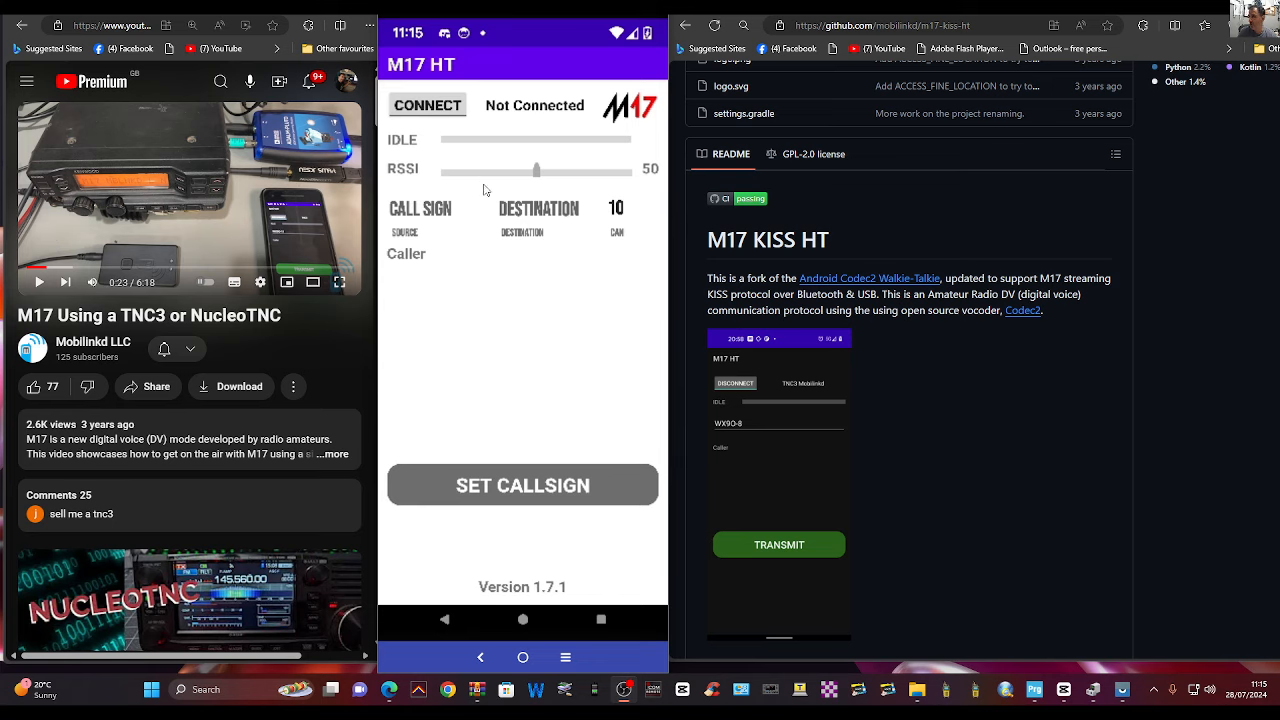
mouse_move(512, 272)
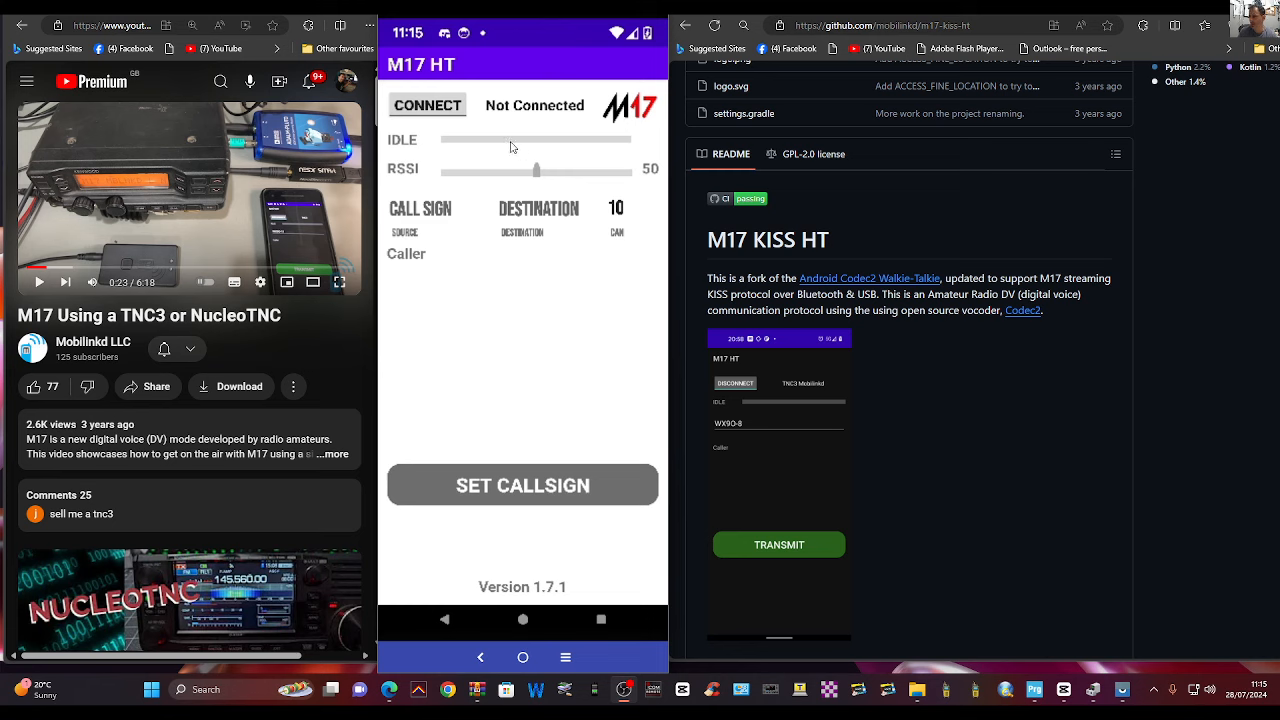
Start connecting to the TNC and allow the app to find nearby devices.
left_click(428, 104)
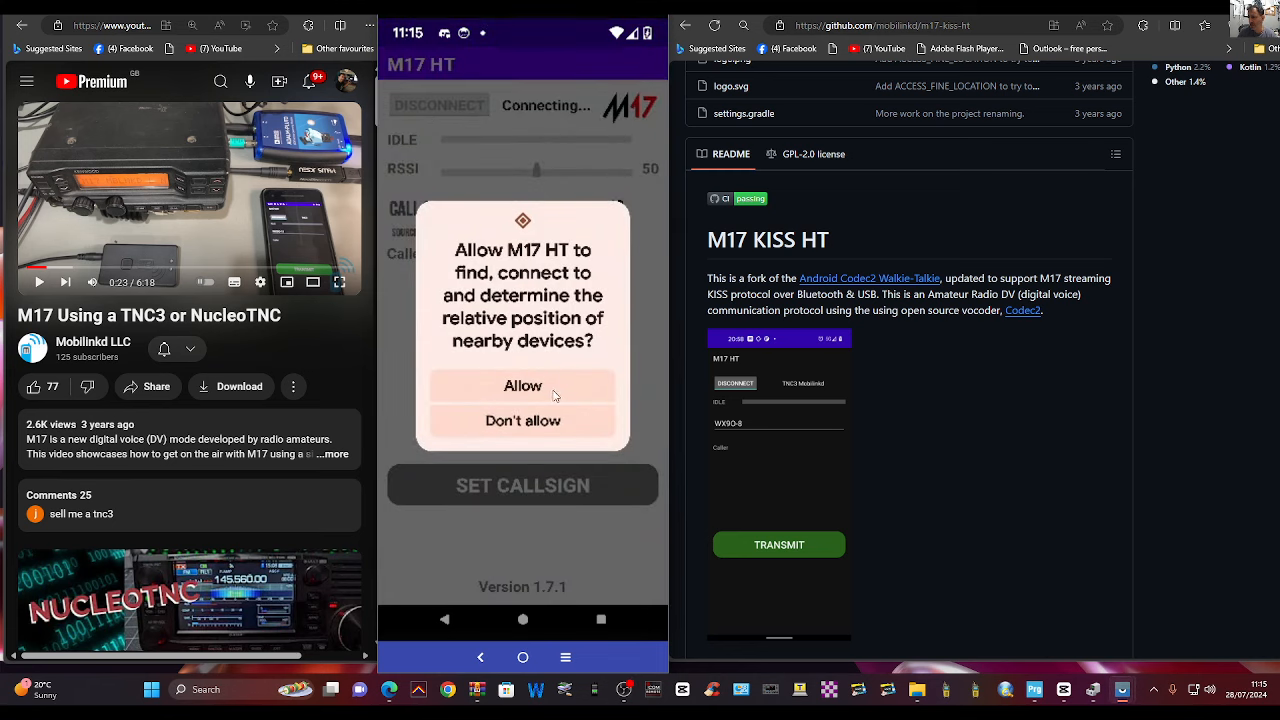
left_click(522, 384)
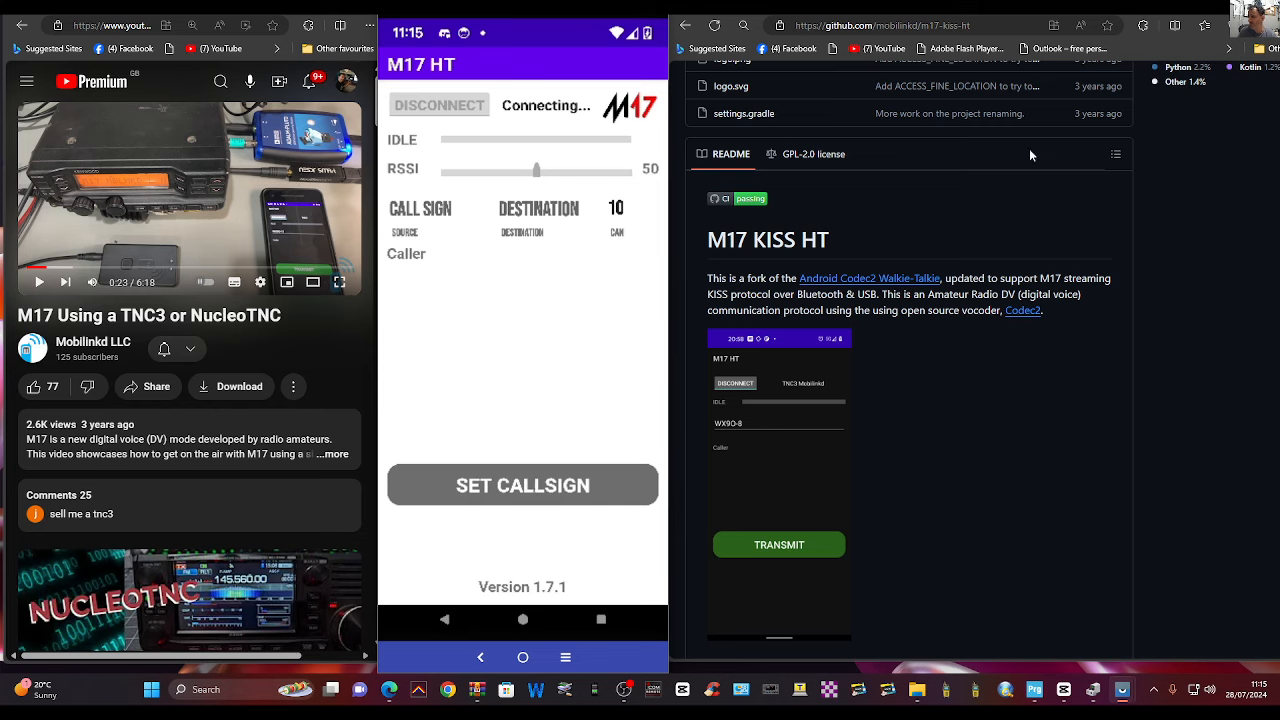
mouse_move(912, 132)
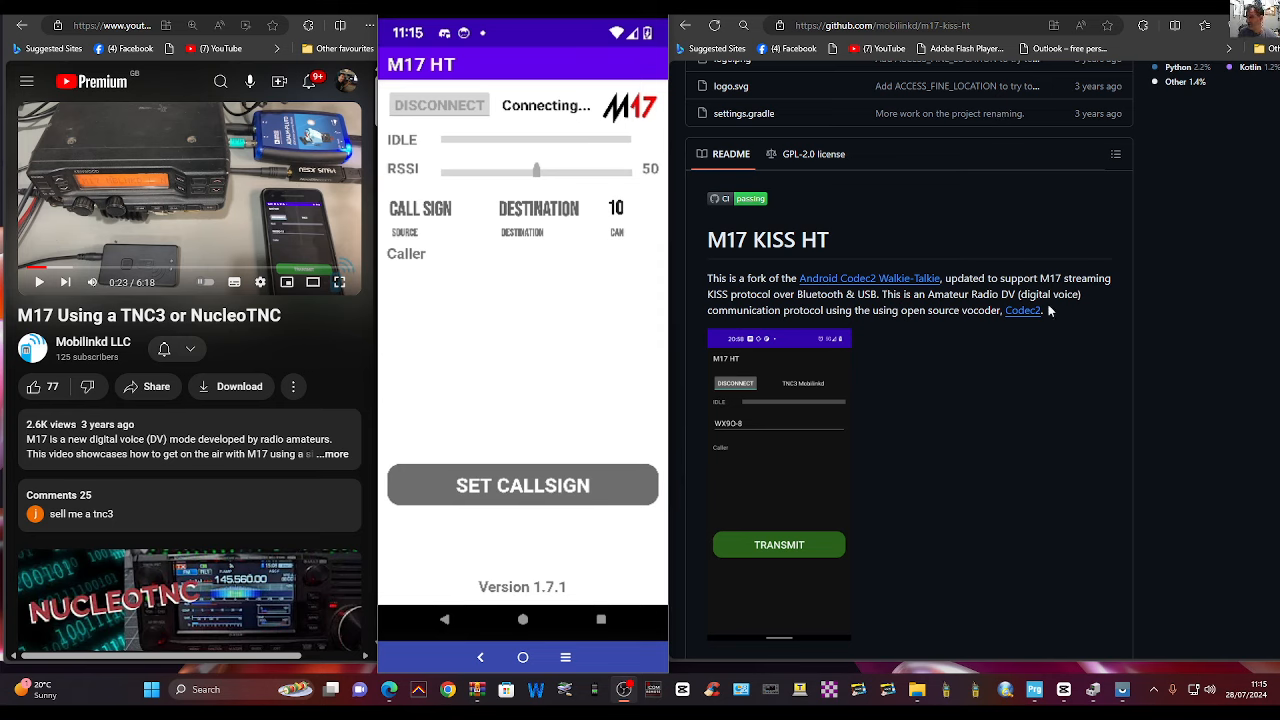
mouse_move(1050, 336)
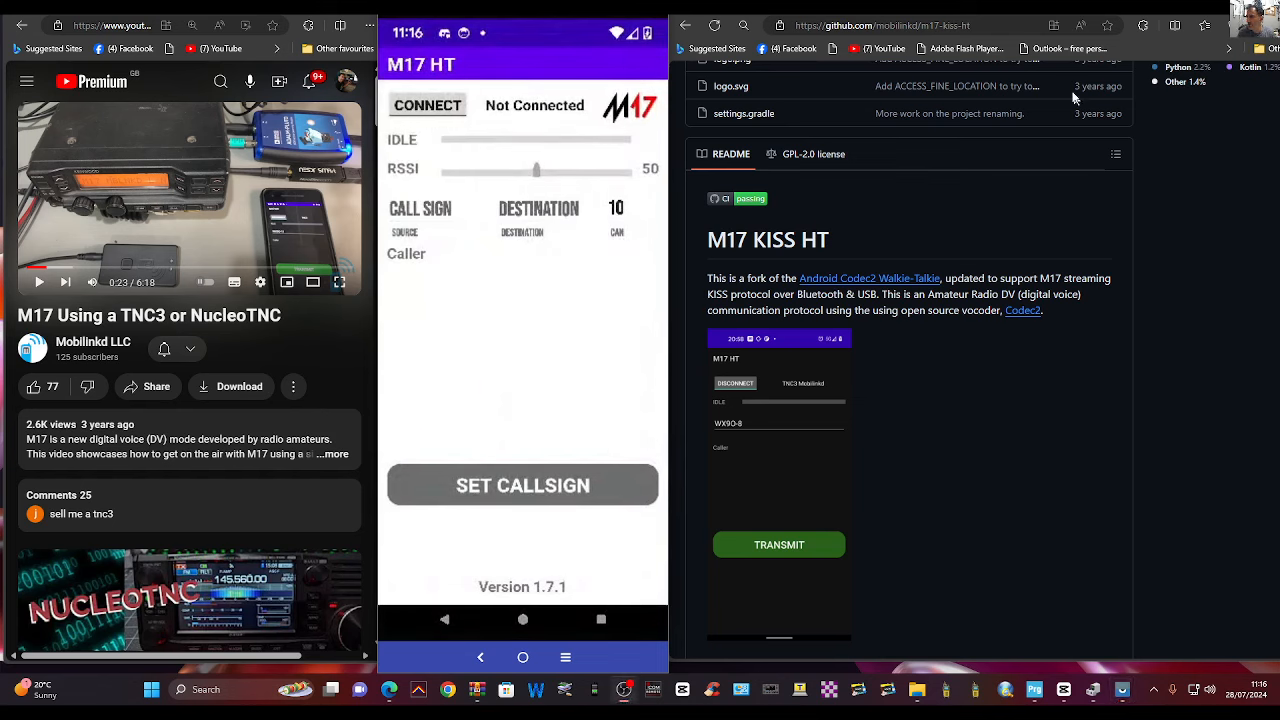
mouse_move(1048, 220)
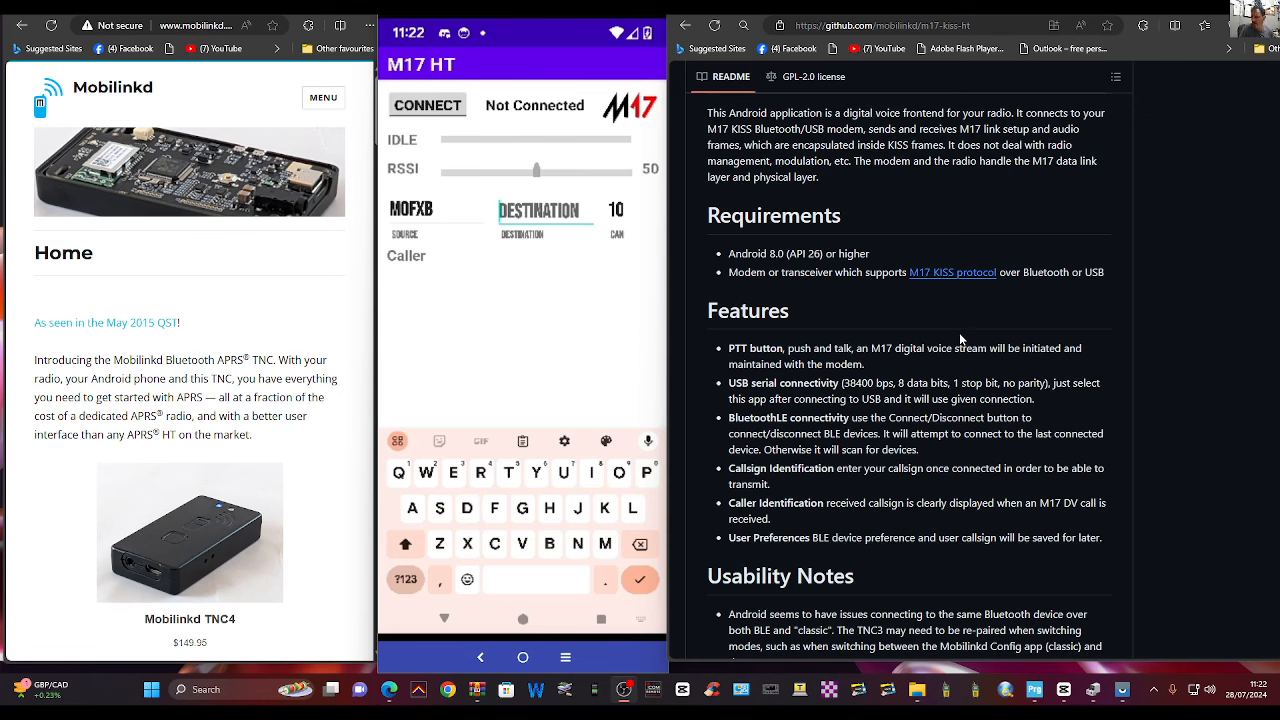
Scroll the README down to the Usability Notes and Suitable radios and modems sections.
scroll("down", 3)
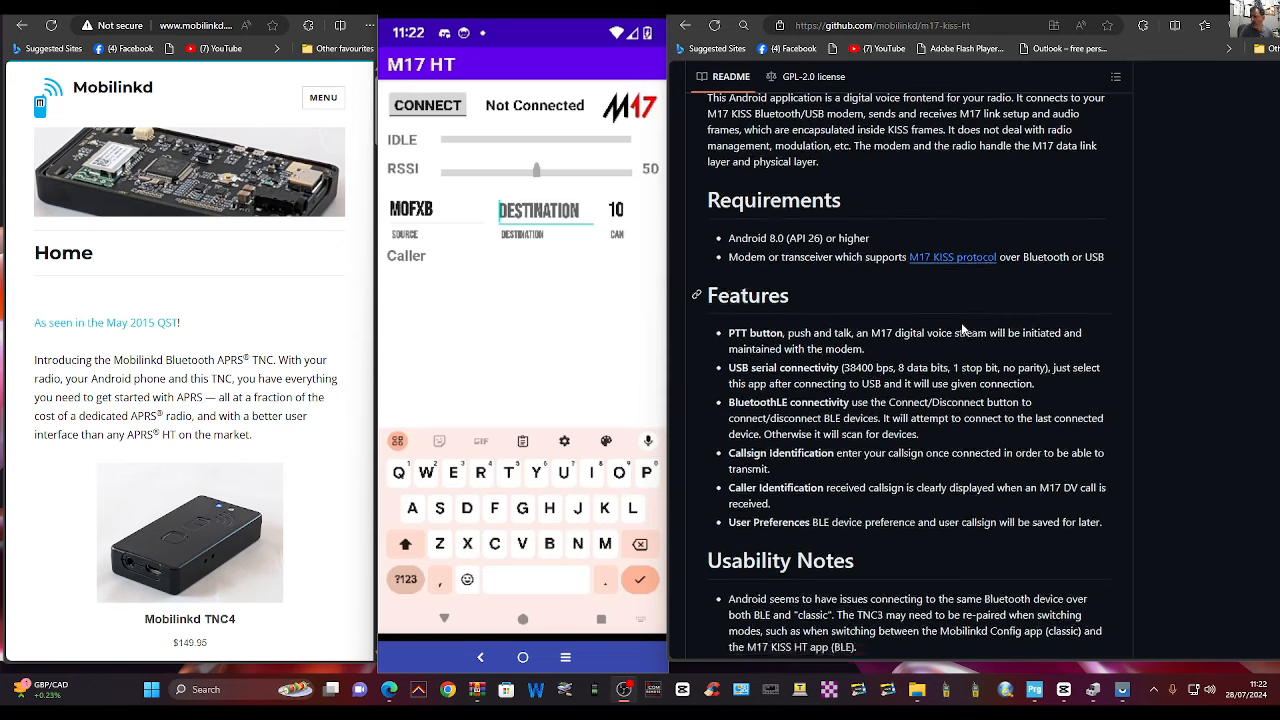
scroll("down", 3)
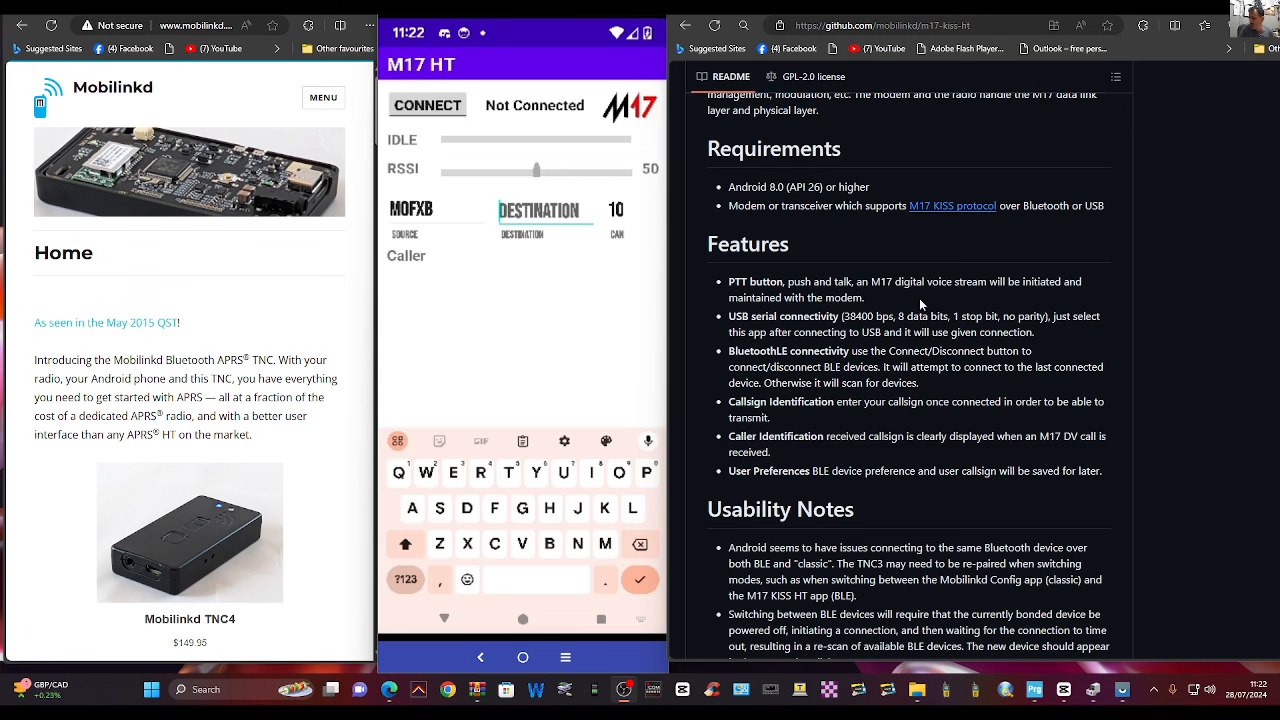
scroll("down", 3)
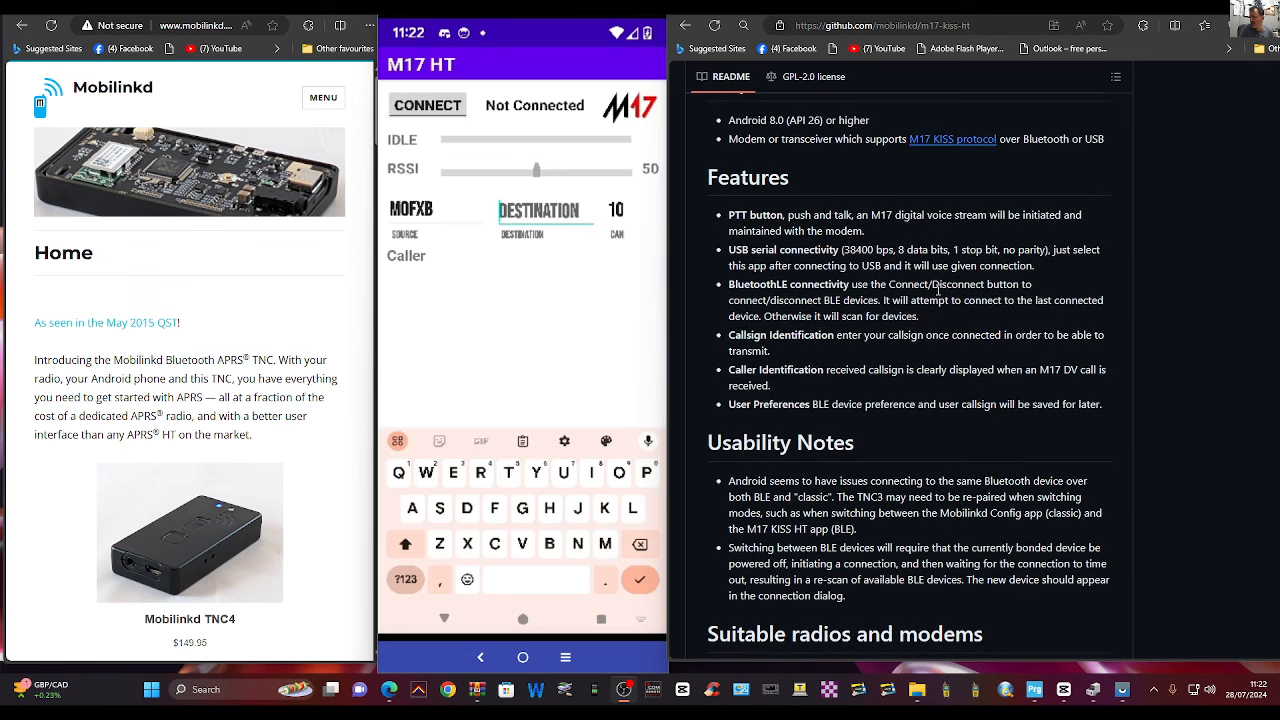
scroll("down", 3)
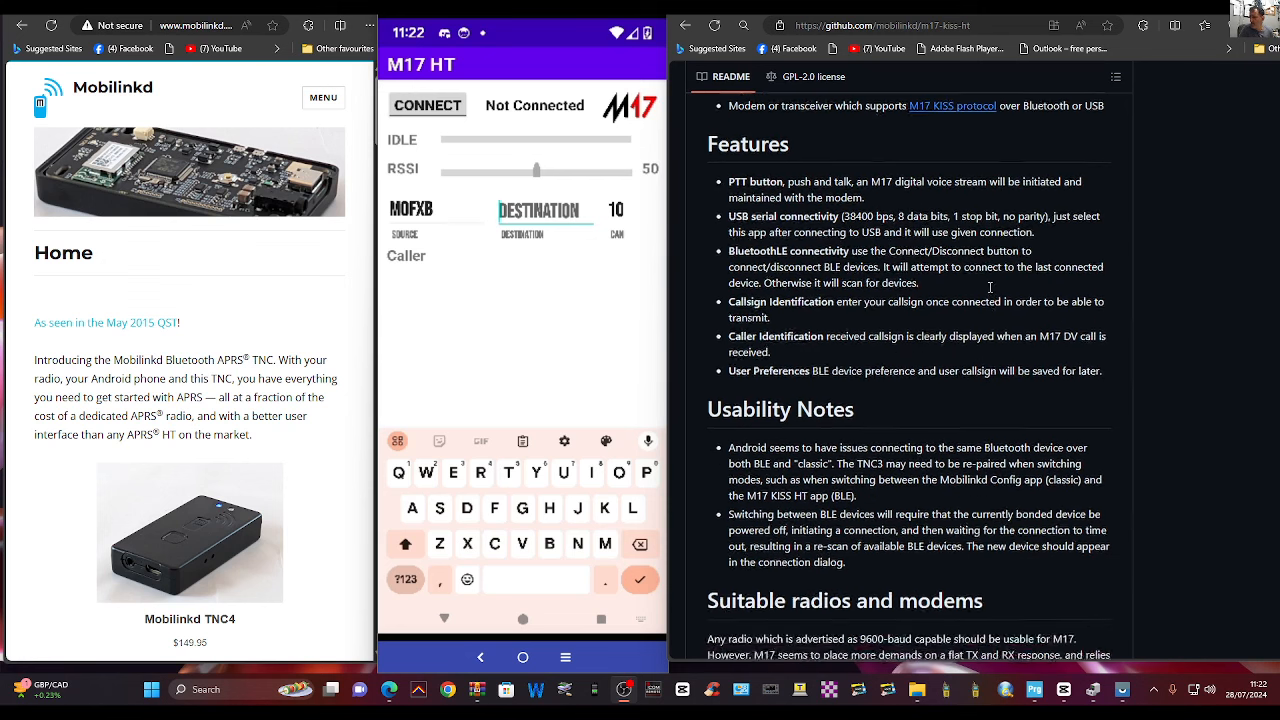
scroll("down", 3)
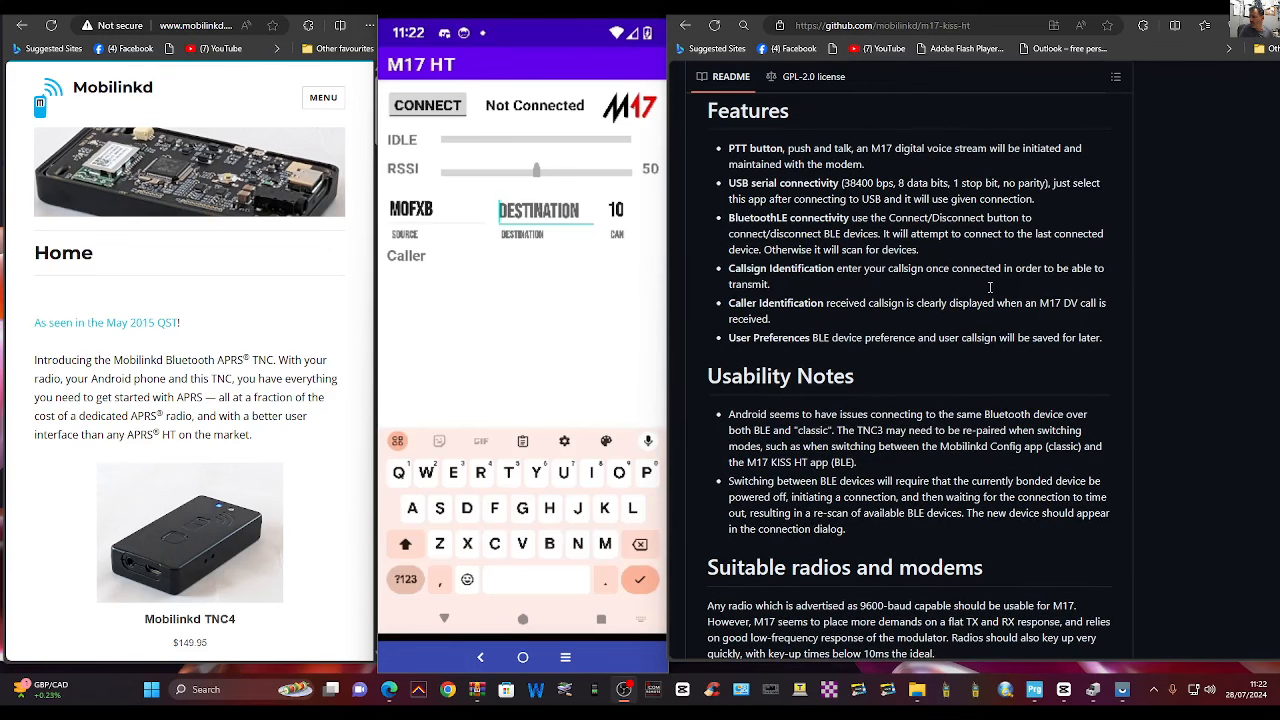
scroll("down", 3)
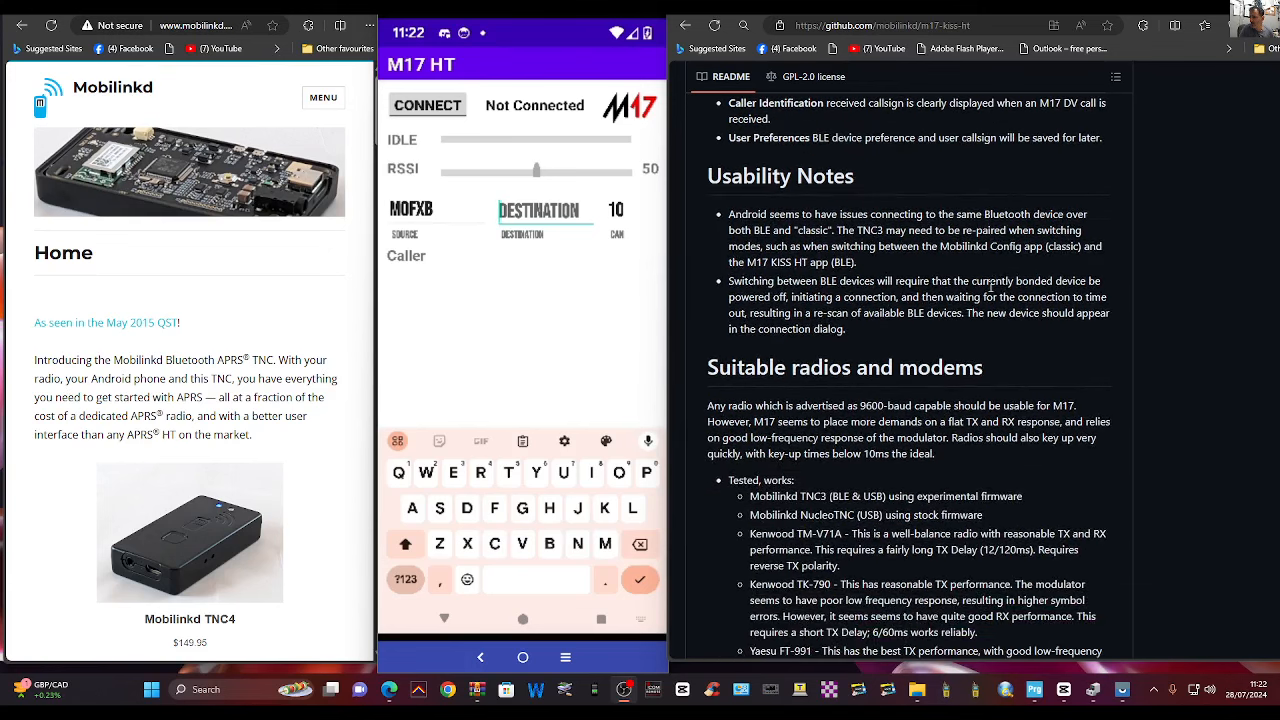
scroll("down", 3)
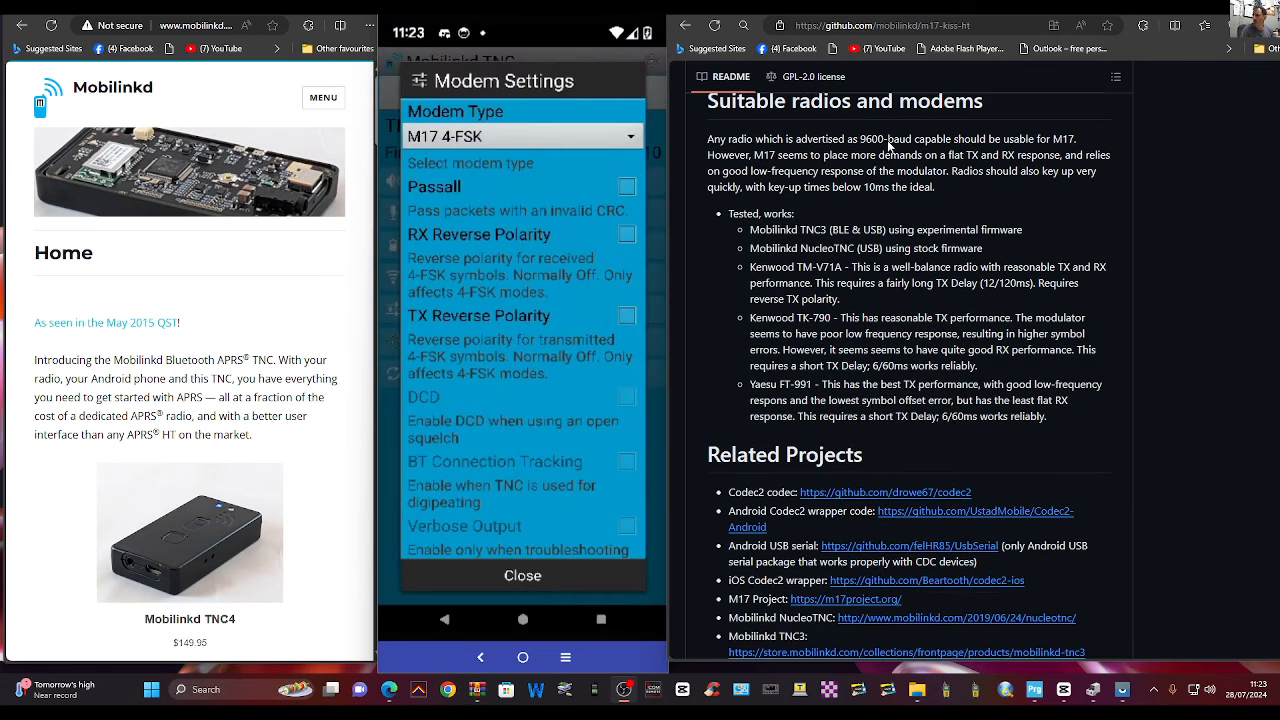
mouse_move(708, 310)
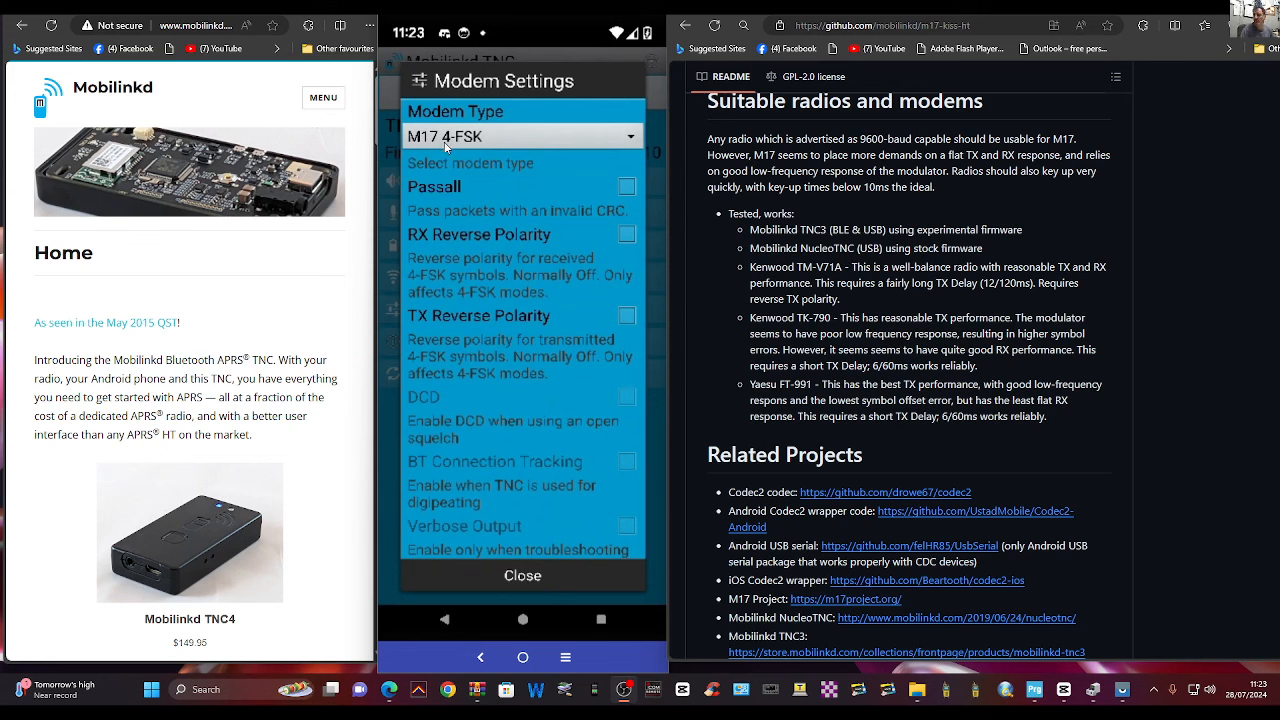
Check the TNC4's Modem Type dropdown shows M17 4-FSK and close the modem settings.
left_click(522, 576)
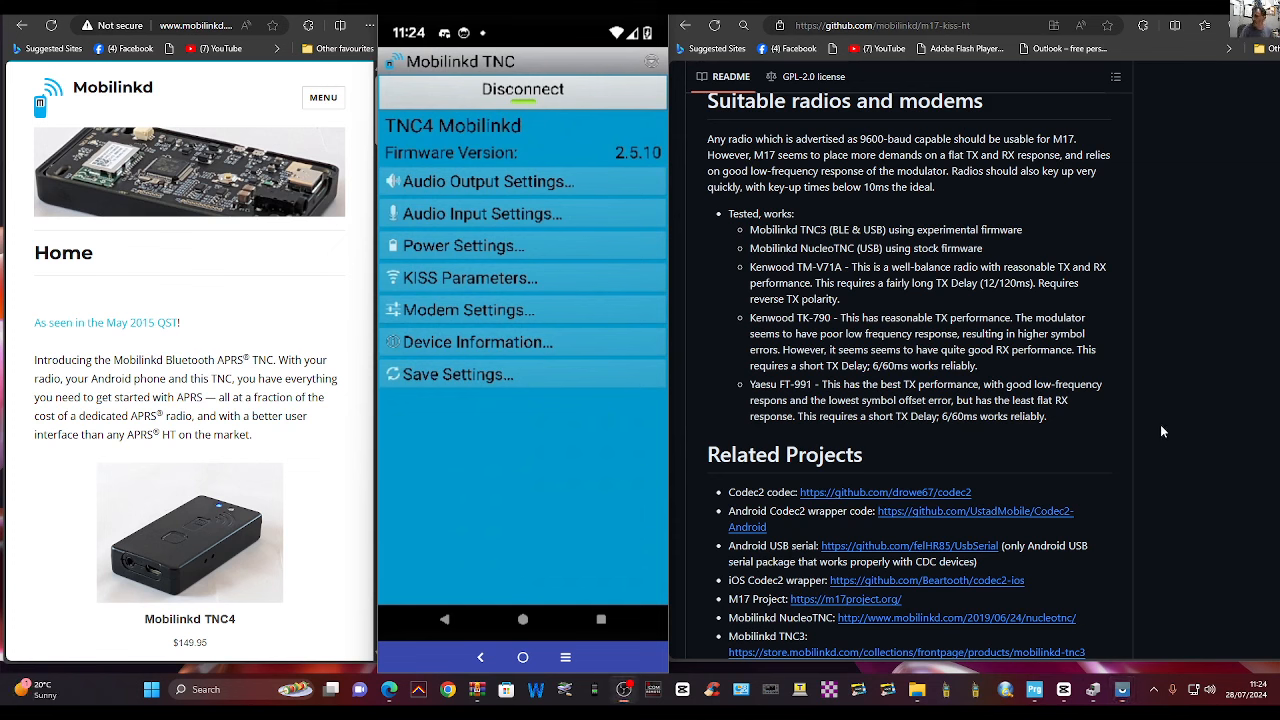
mouse_move(624, 406)
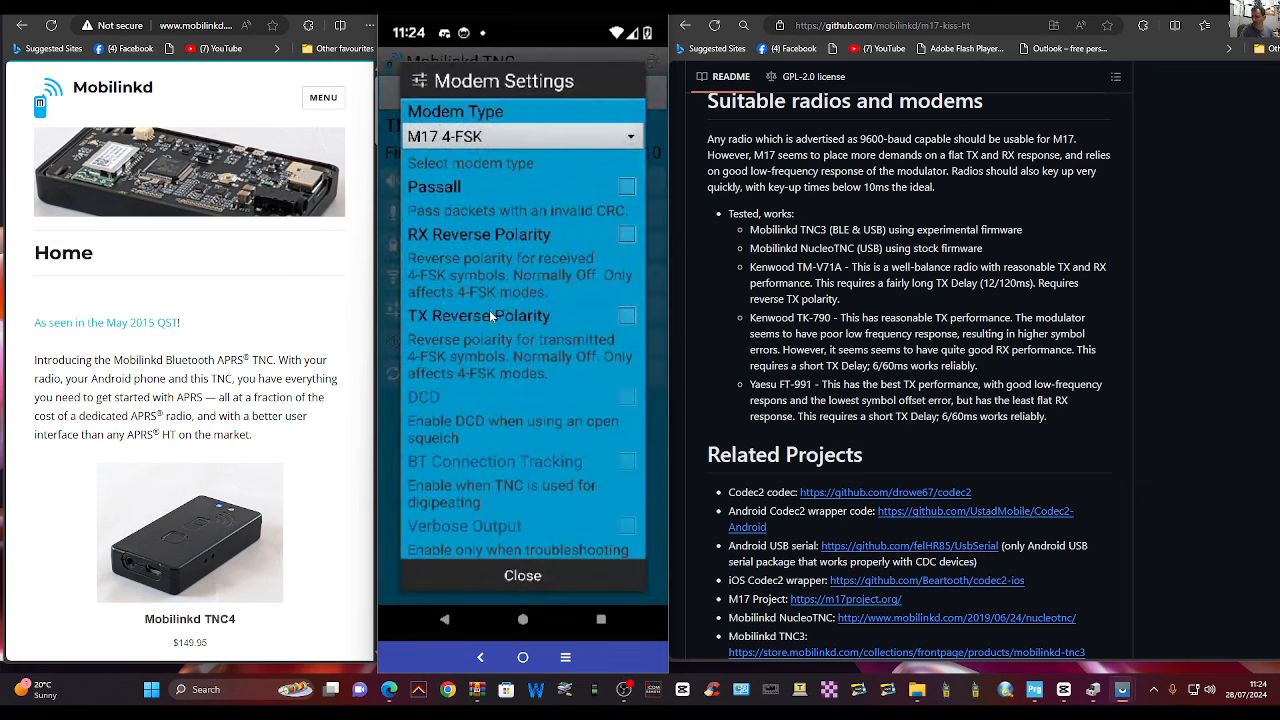
left_click(522, 136)
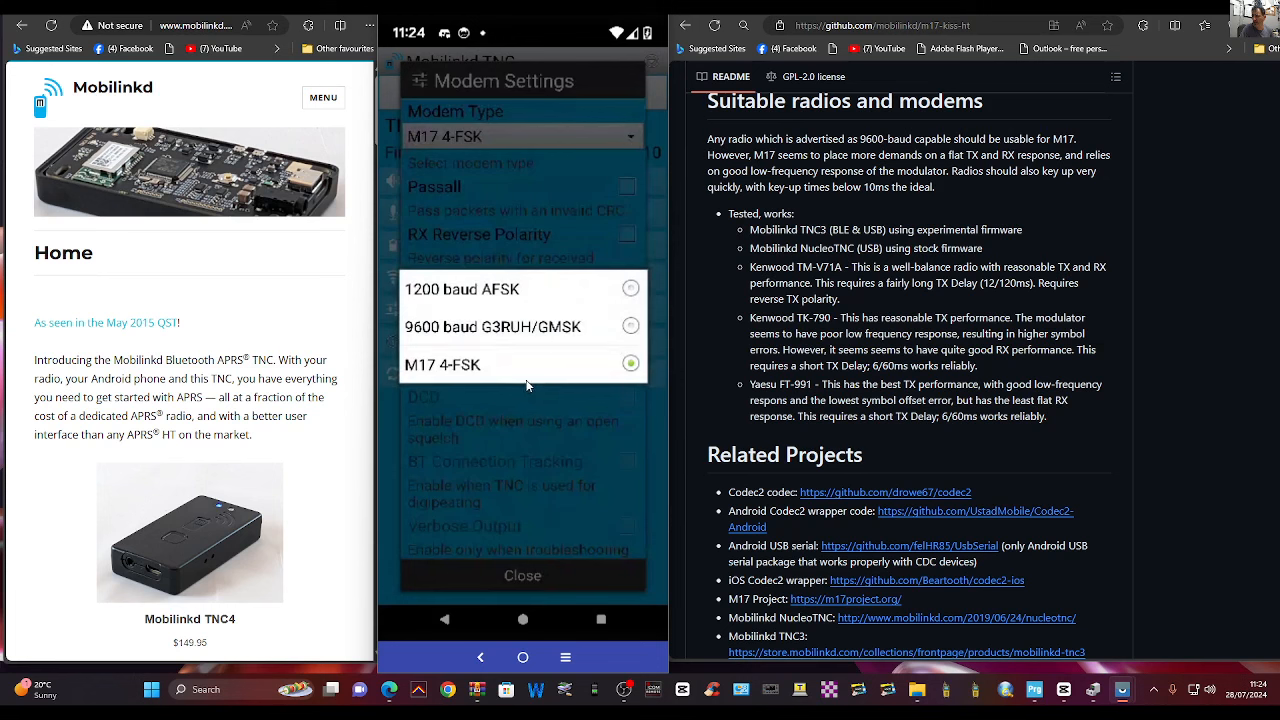
mouse_move(498, 374)
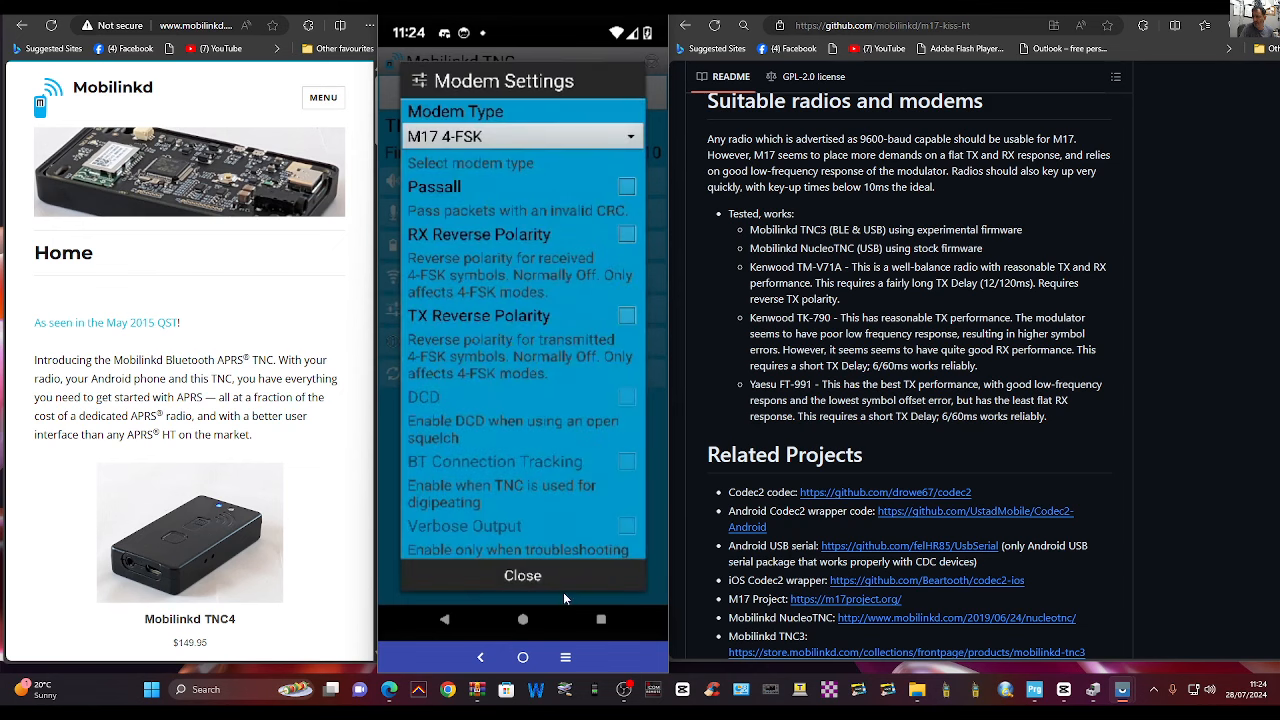
left_click(522, 576)
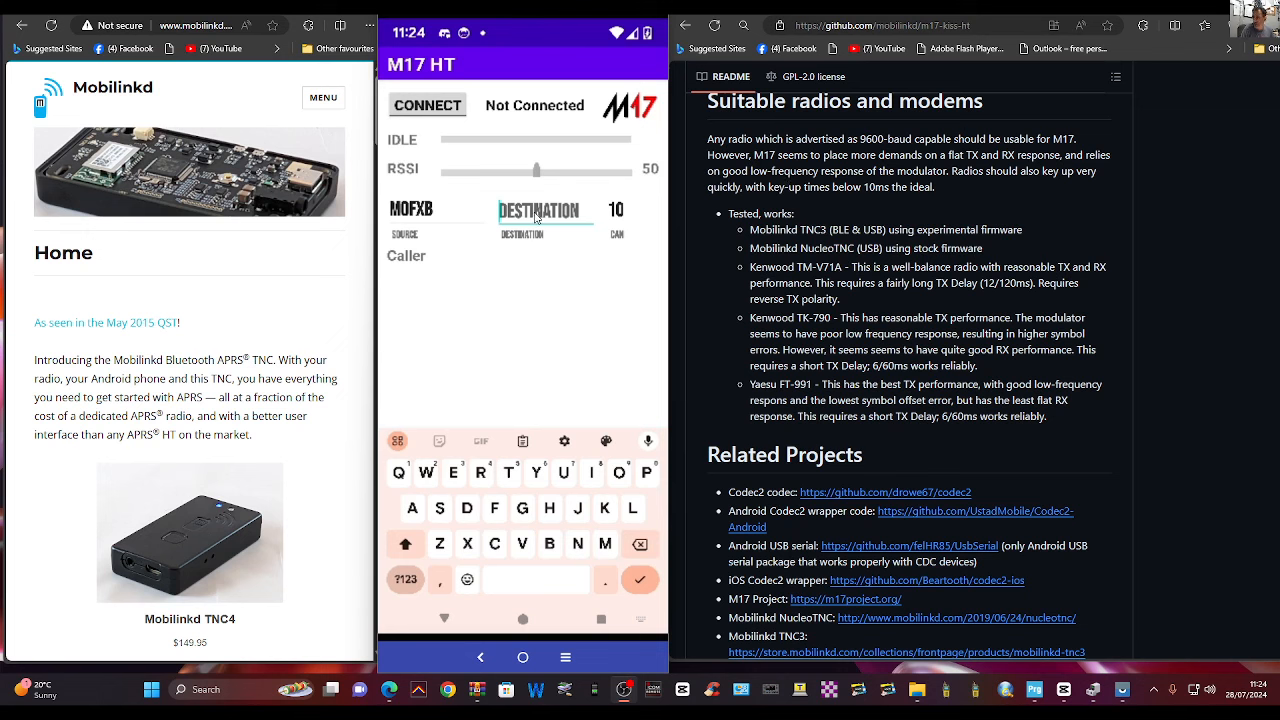
Connect to the TNC4 from the device chooser and confirm the Bluetooth pairing request.
left_click(428, 104)
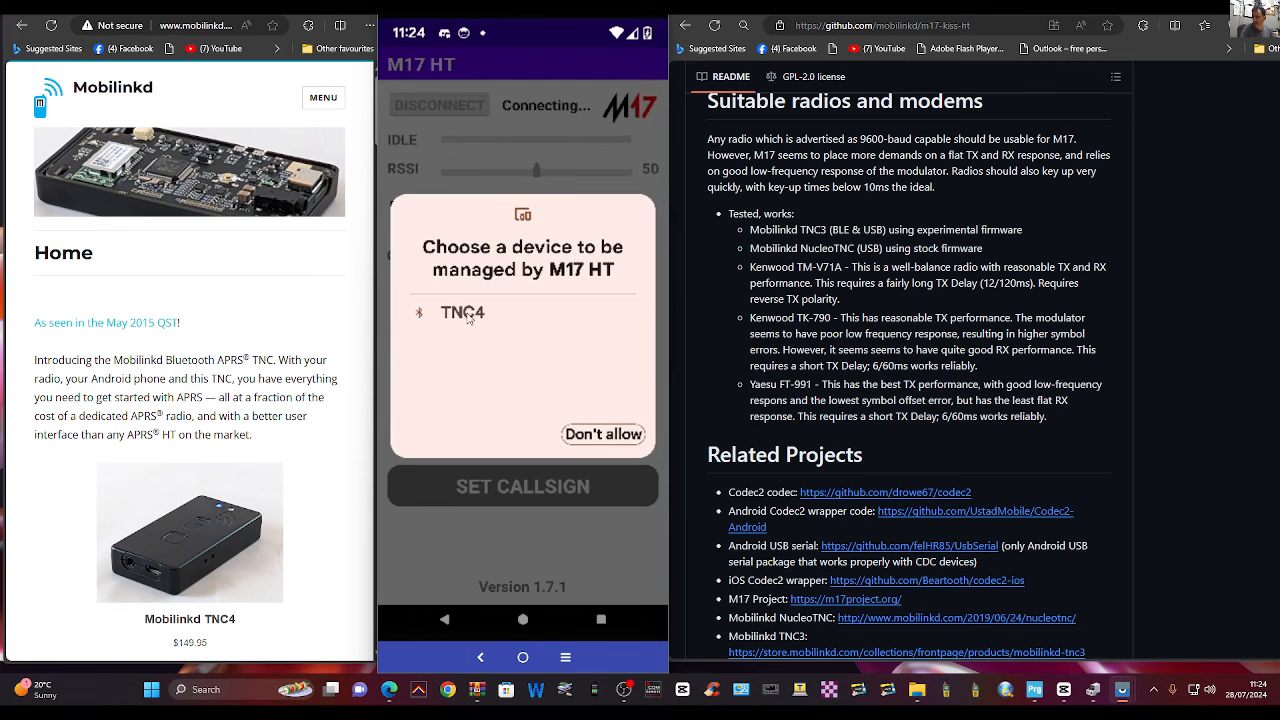
left_click(462, 312)
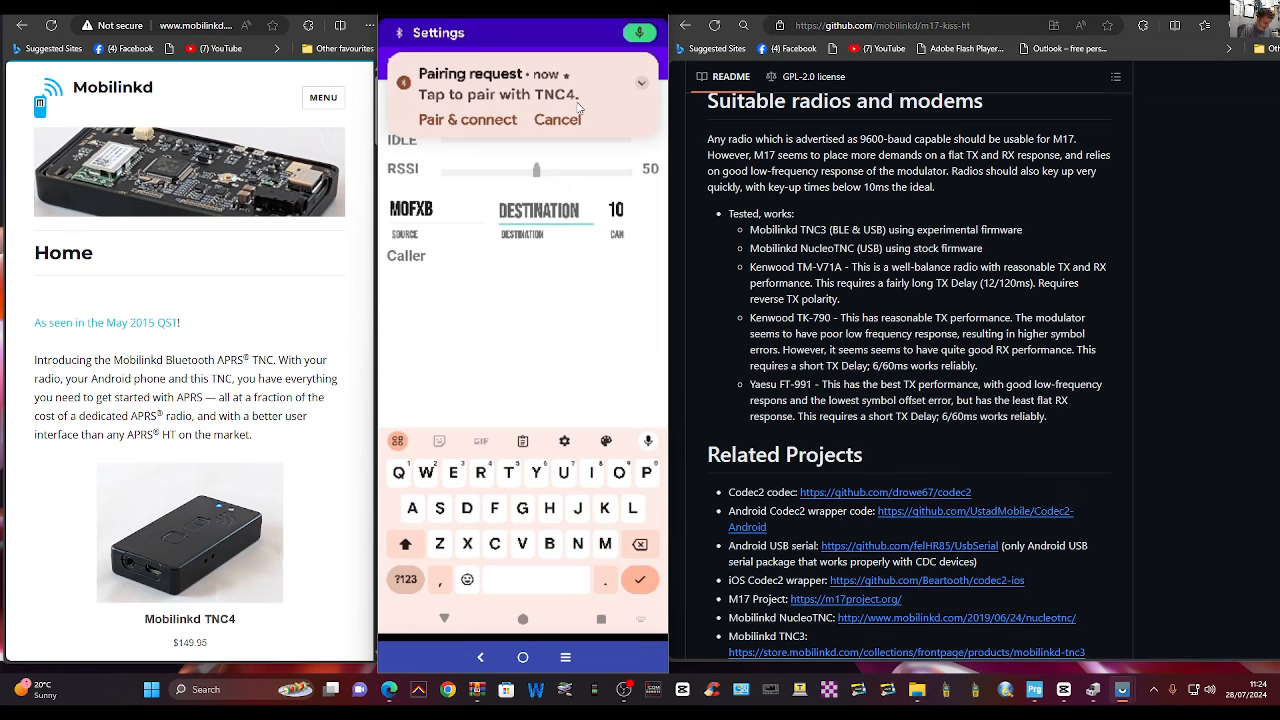
left_click(468, 120)
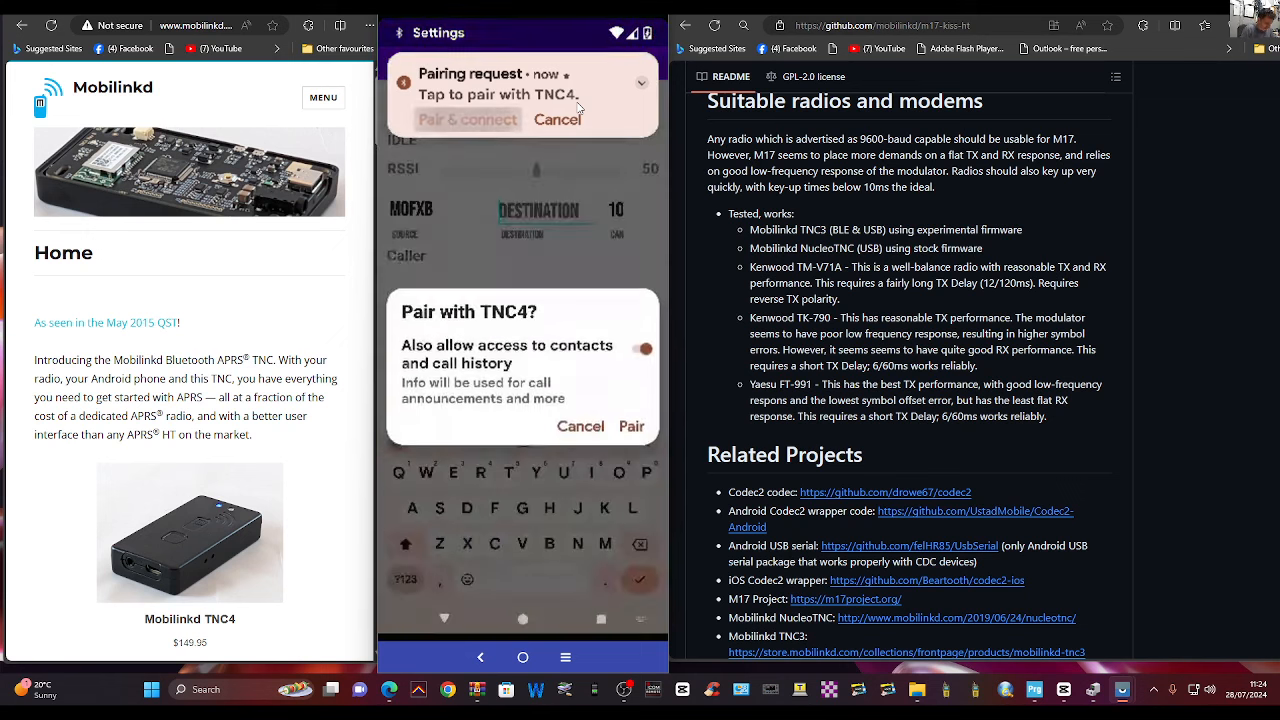
left_click(632, 426)
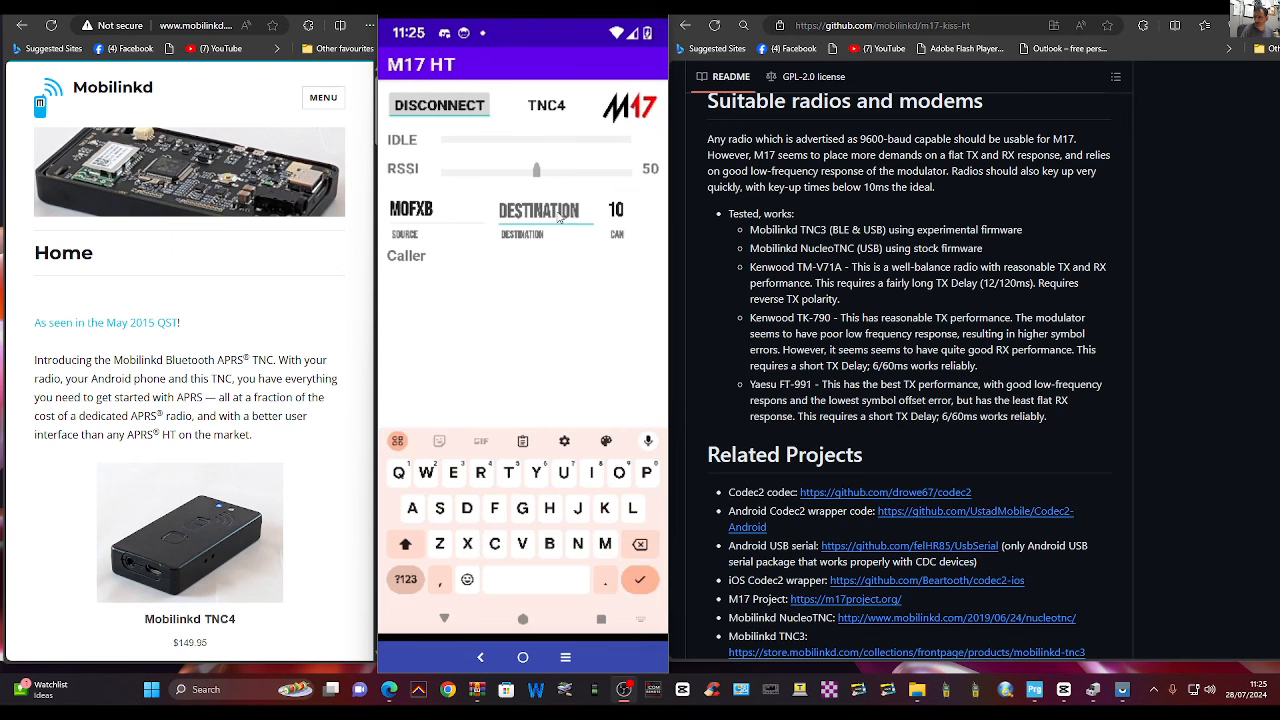
Enter M17 in the Destination field and pick M17-M17 A from the suggestions.
type("MMM")
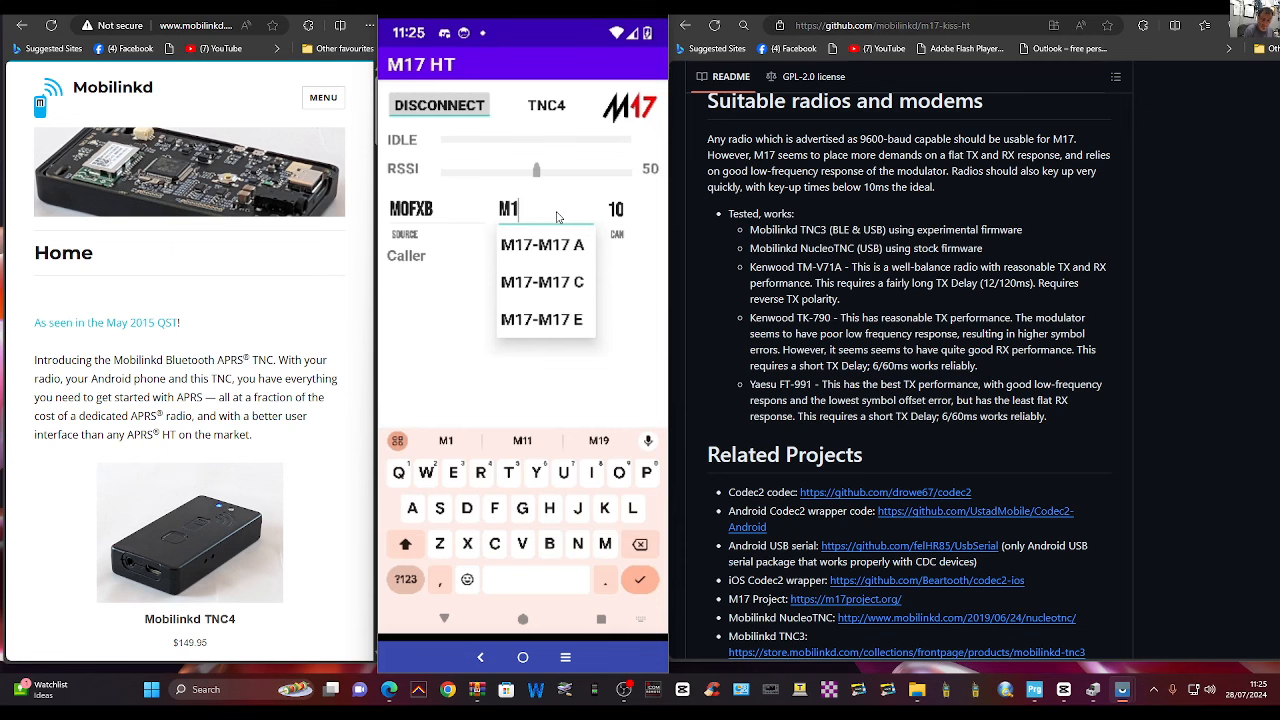
type("7")
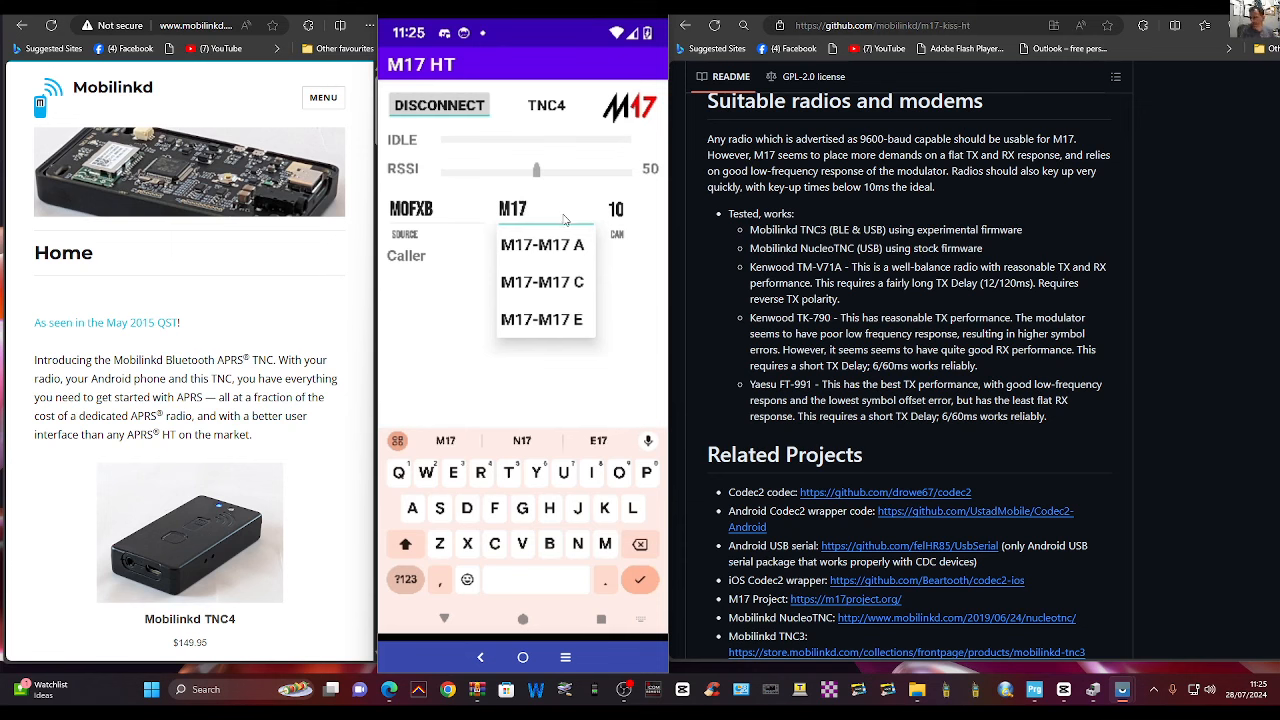
mouse_move(556, 256)
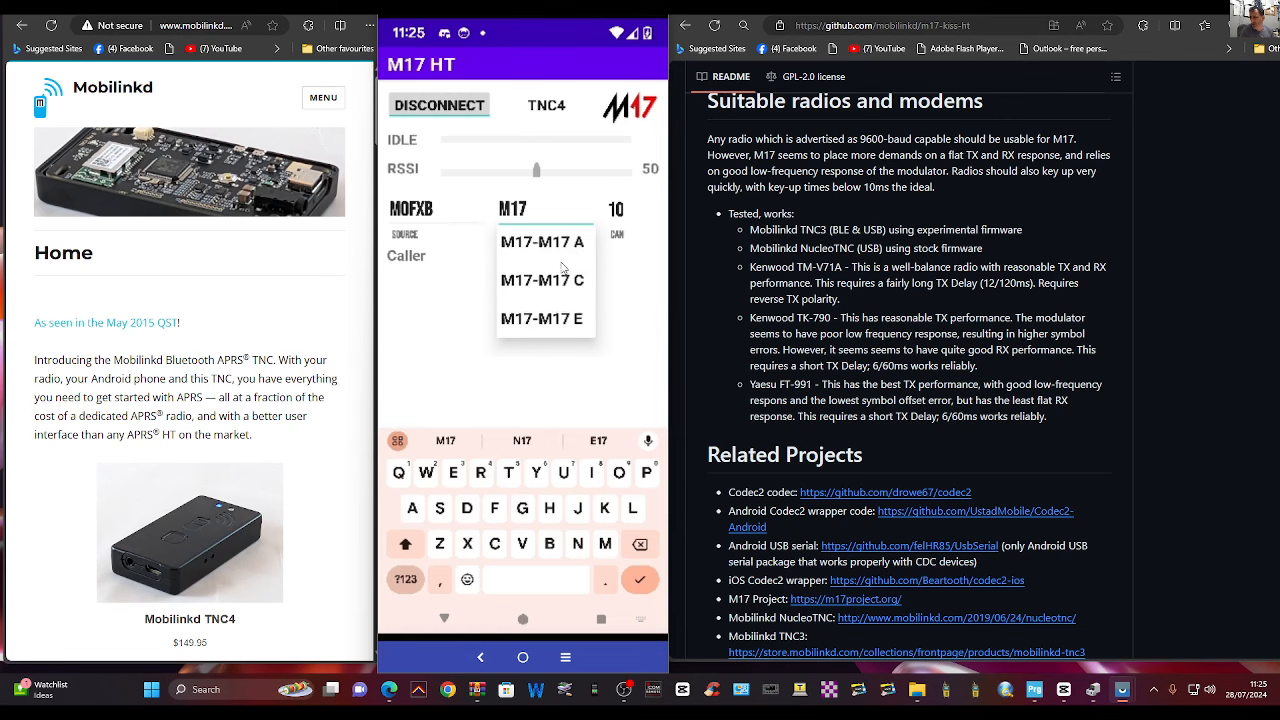
left_click(542, 240)
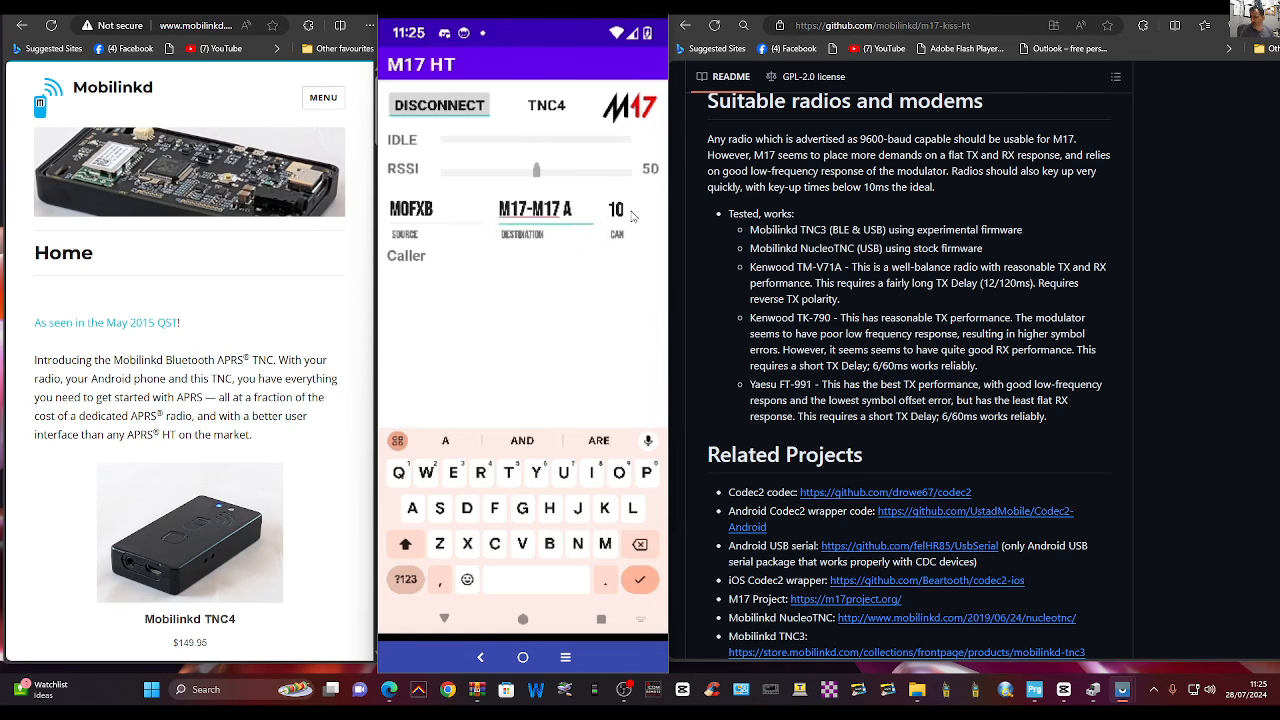
left_click(616, 210)
type("0")
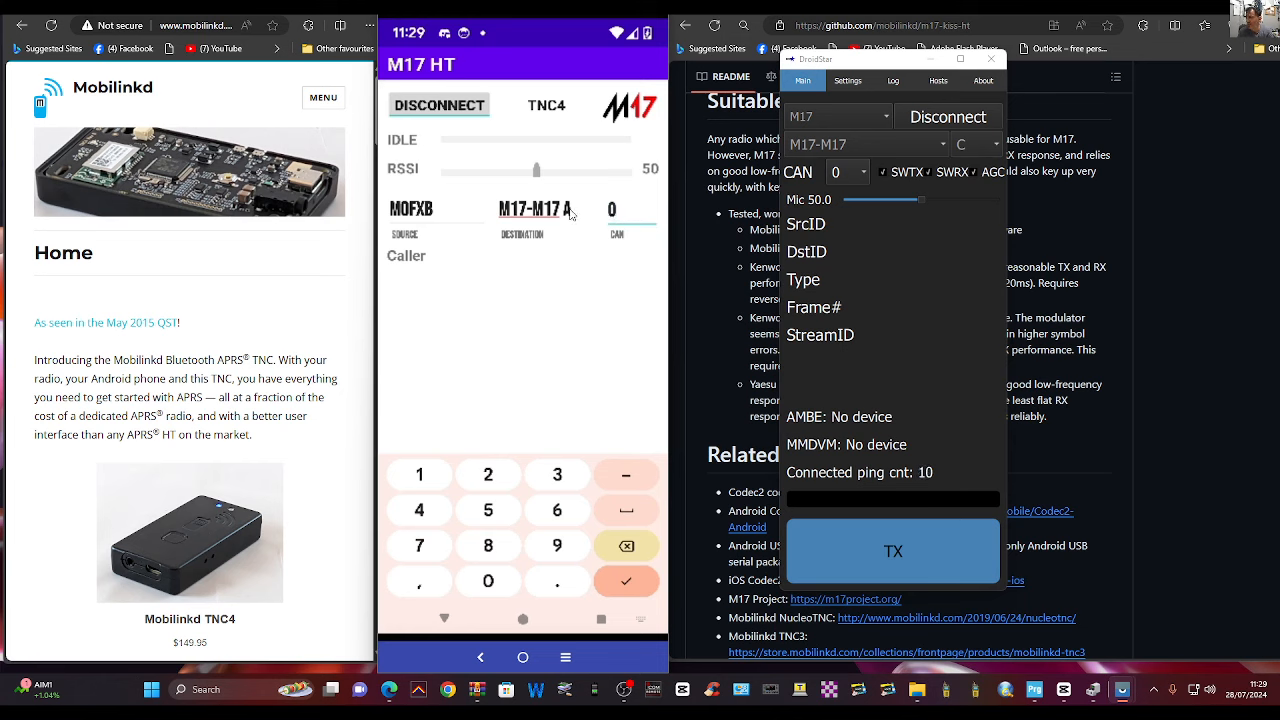
Change the destination to M17-M17 C from the suggestion list.
left_click(544, 210)
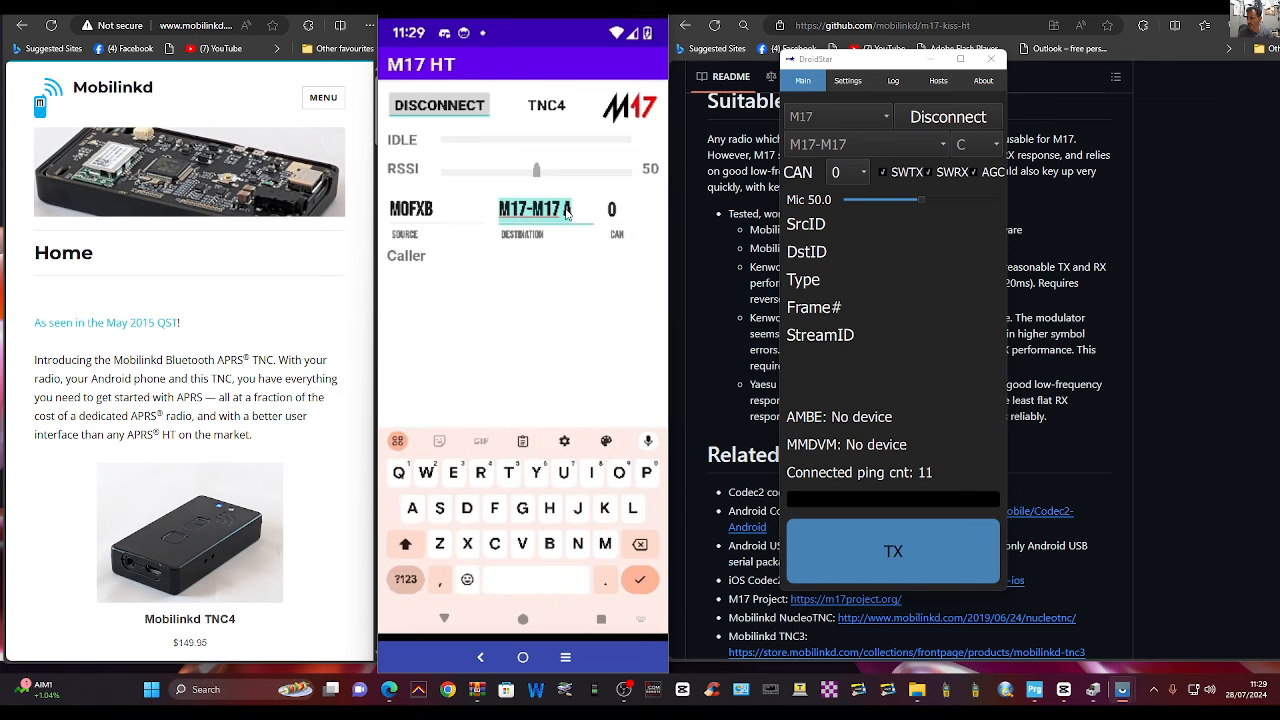
left_click(544, 210)
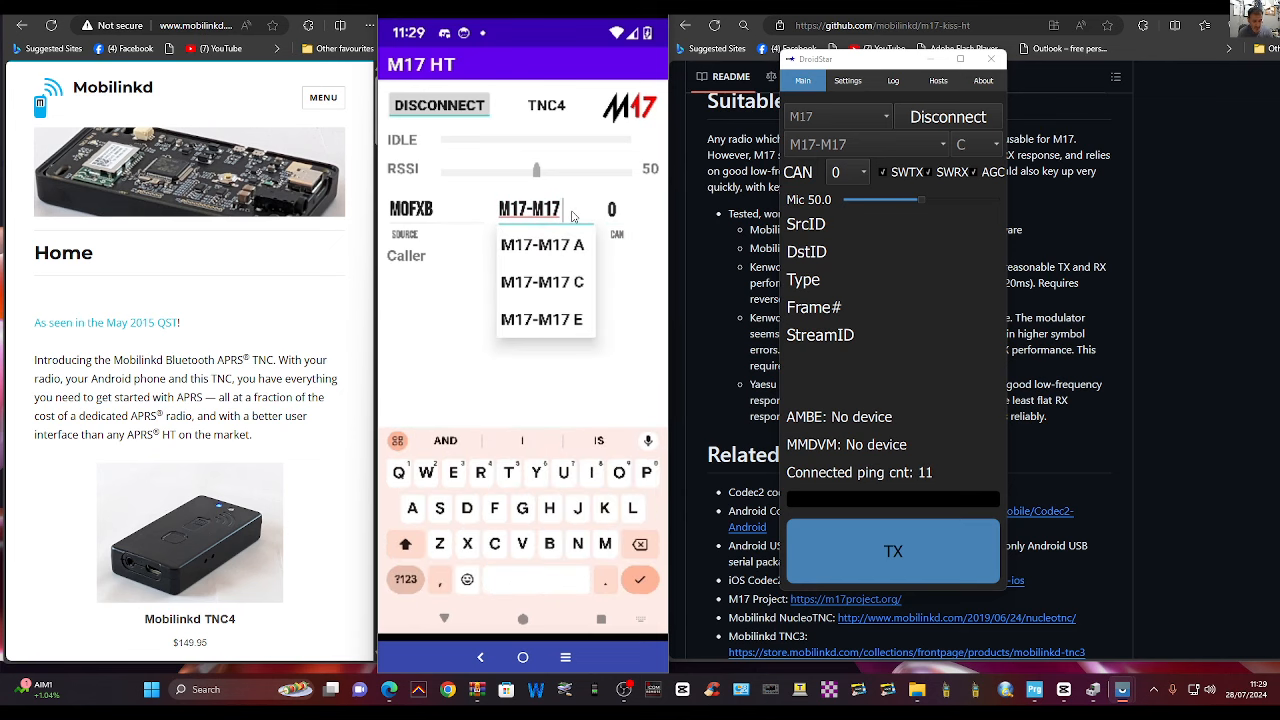
left_click(542, 244)
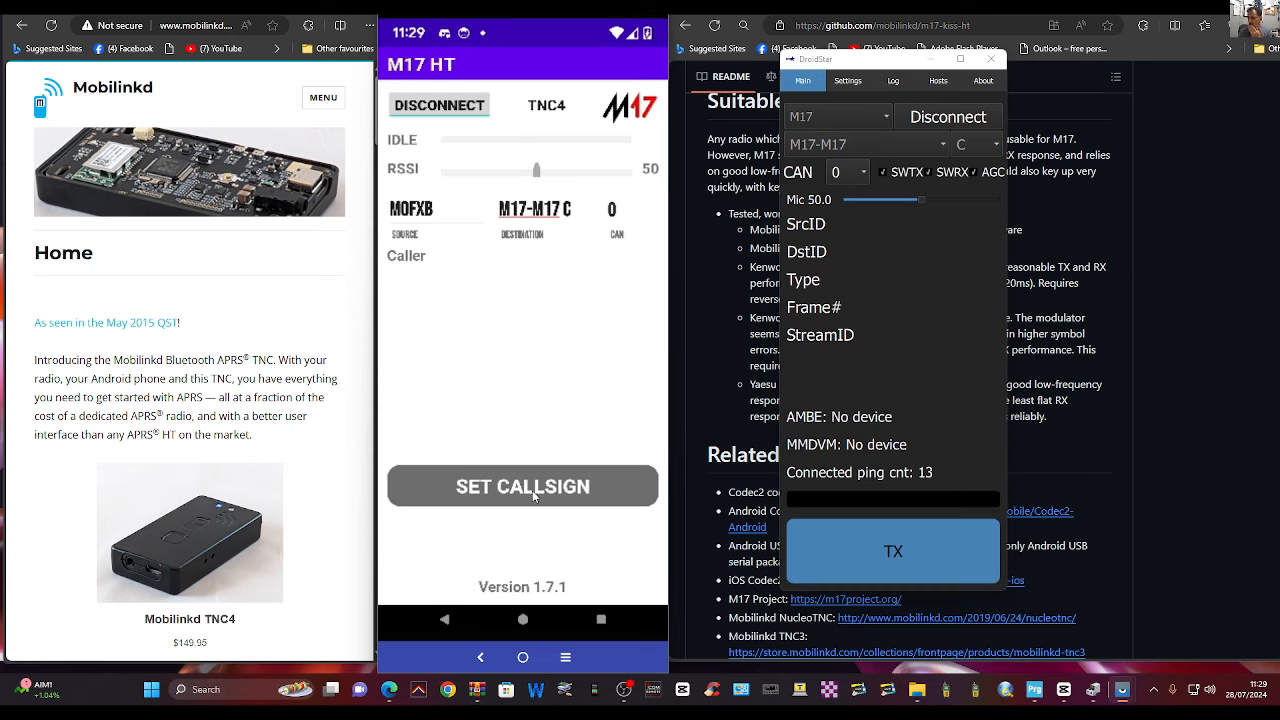
mouse_move(556, 180)
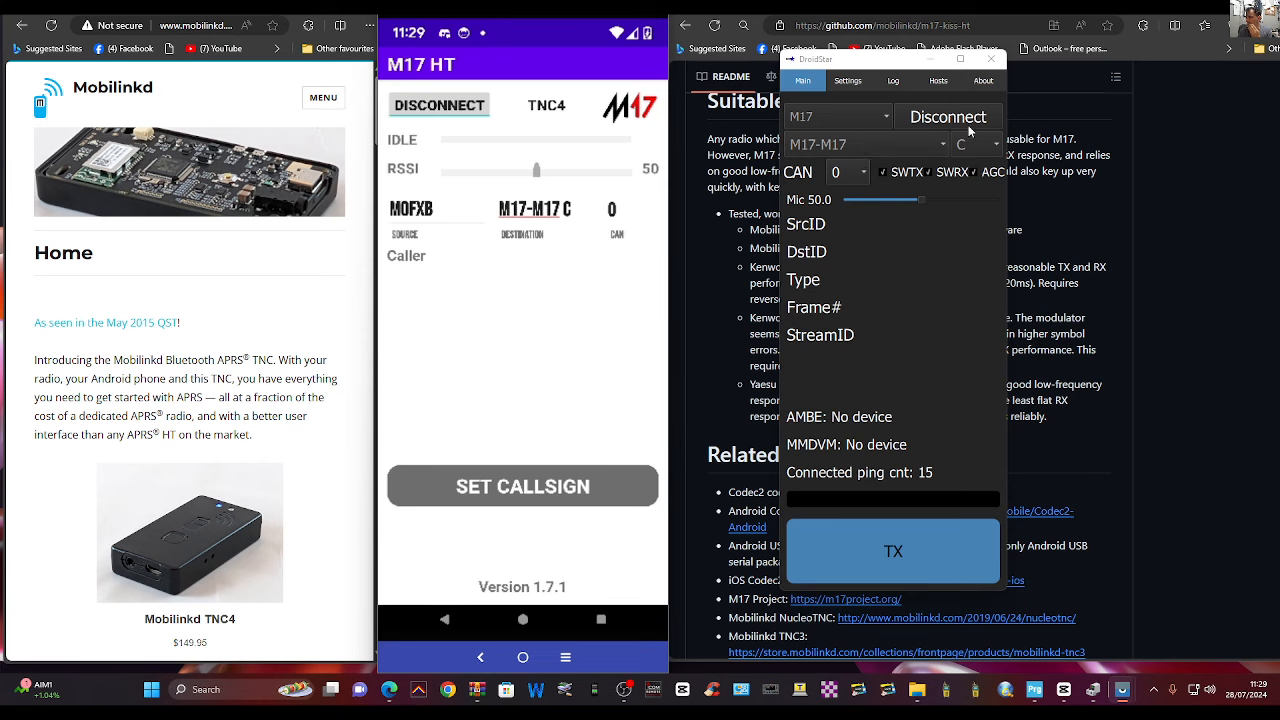
mouse_move(876, 562)
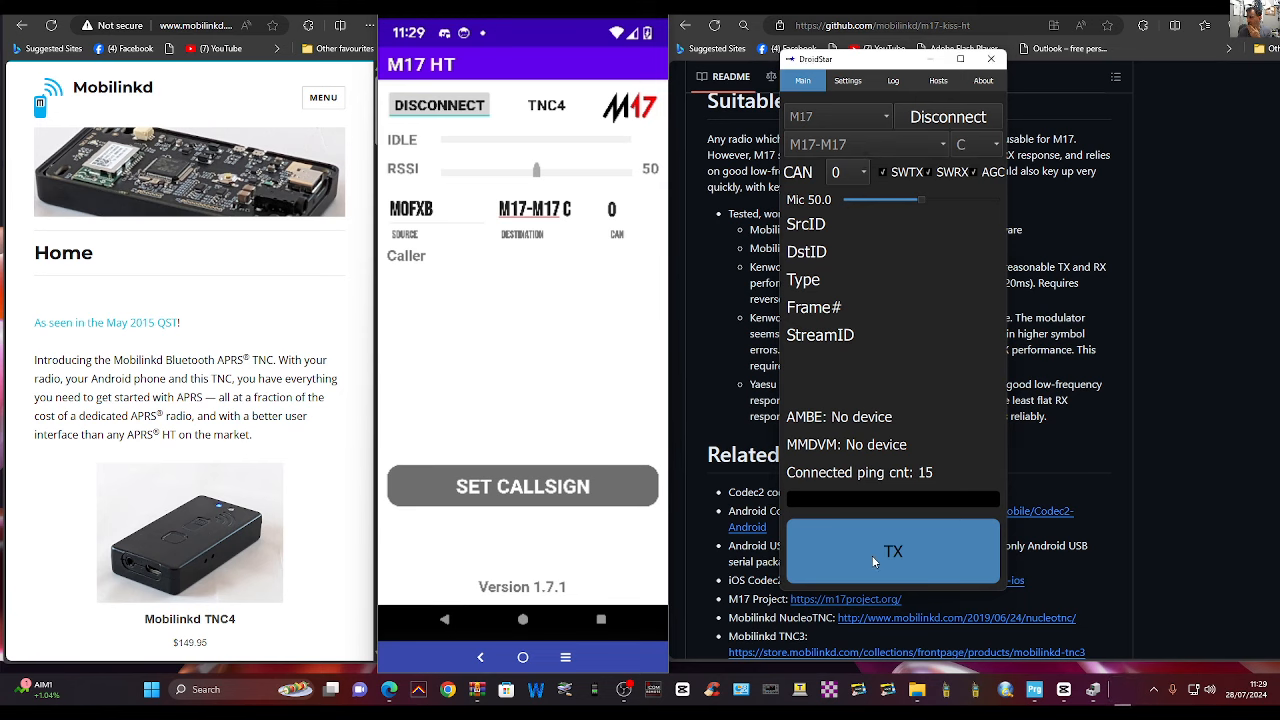
left_click(892, 552)
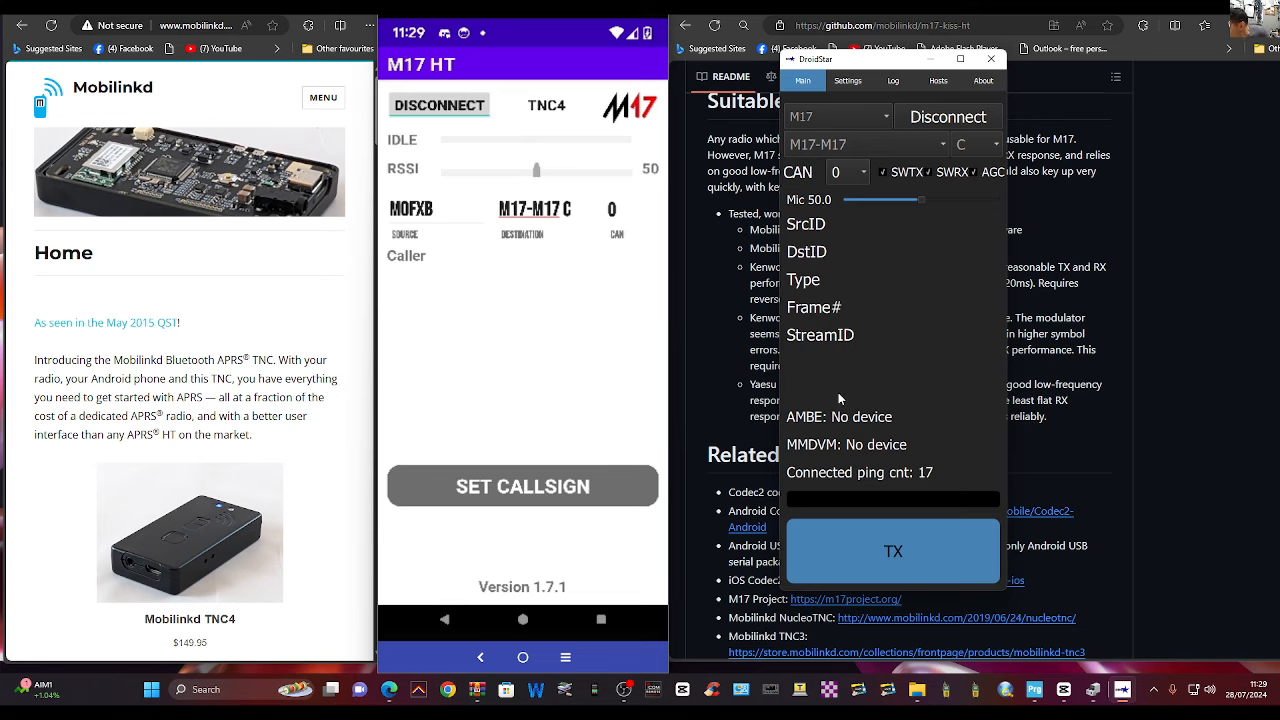
mouse_move(632, 604)
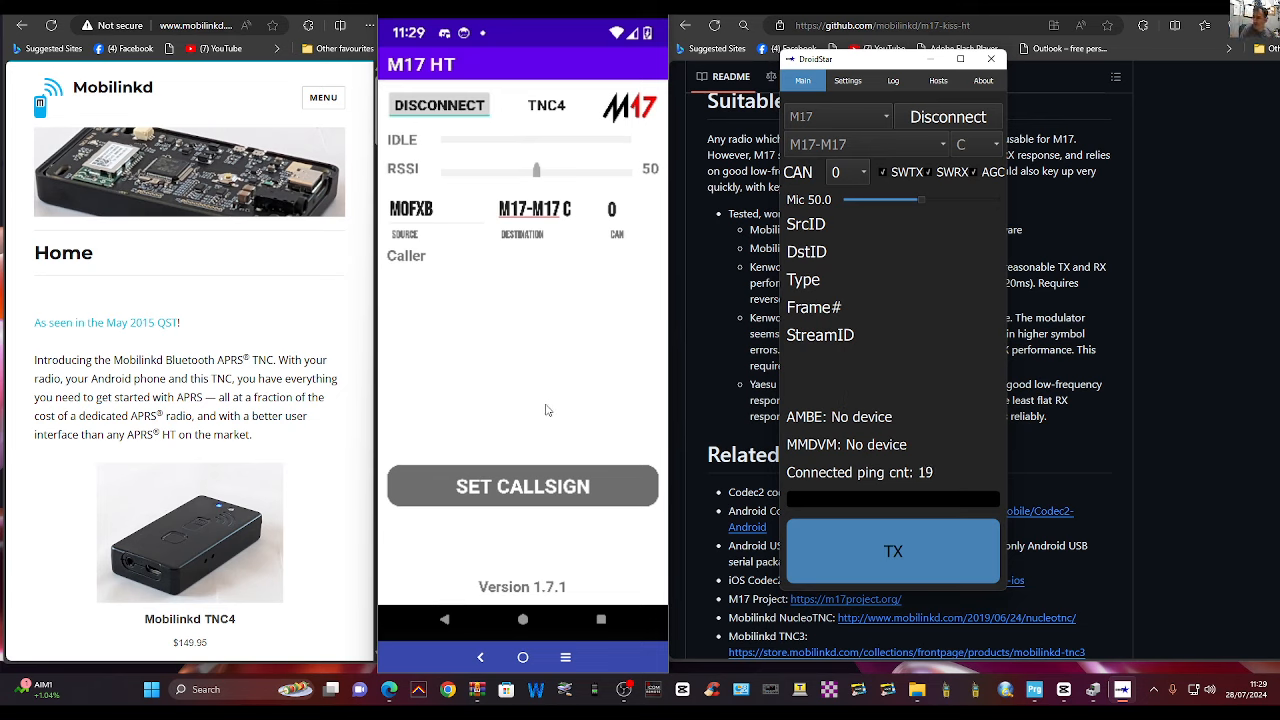
mouse_move(790, 660)
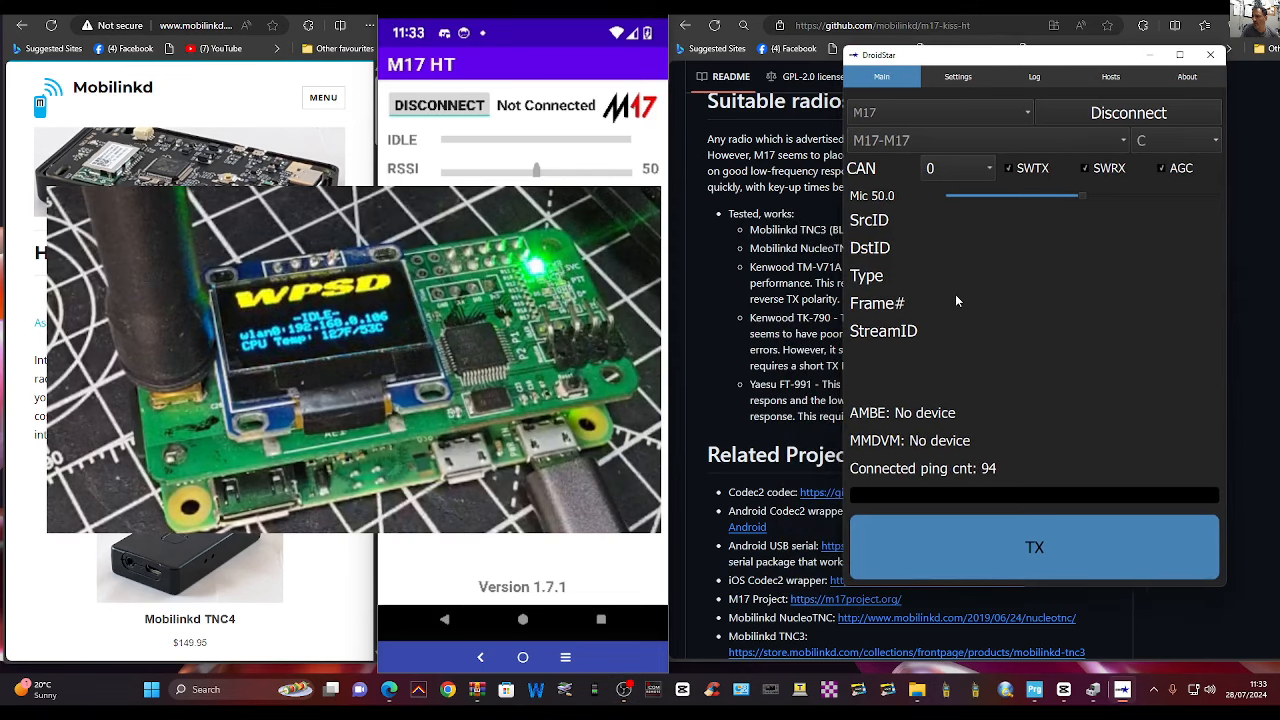
Transmit a 3200 voice call from M0FXB to M17-M17 C in DroidStar, then stop.
left_click(1034, 548)
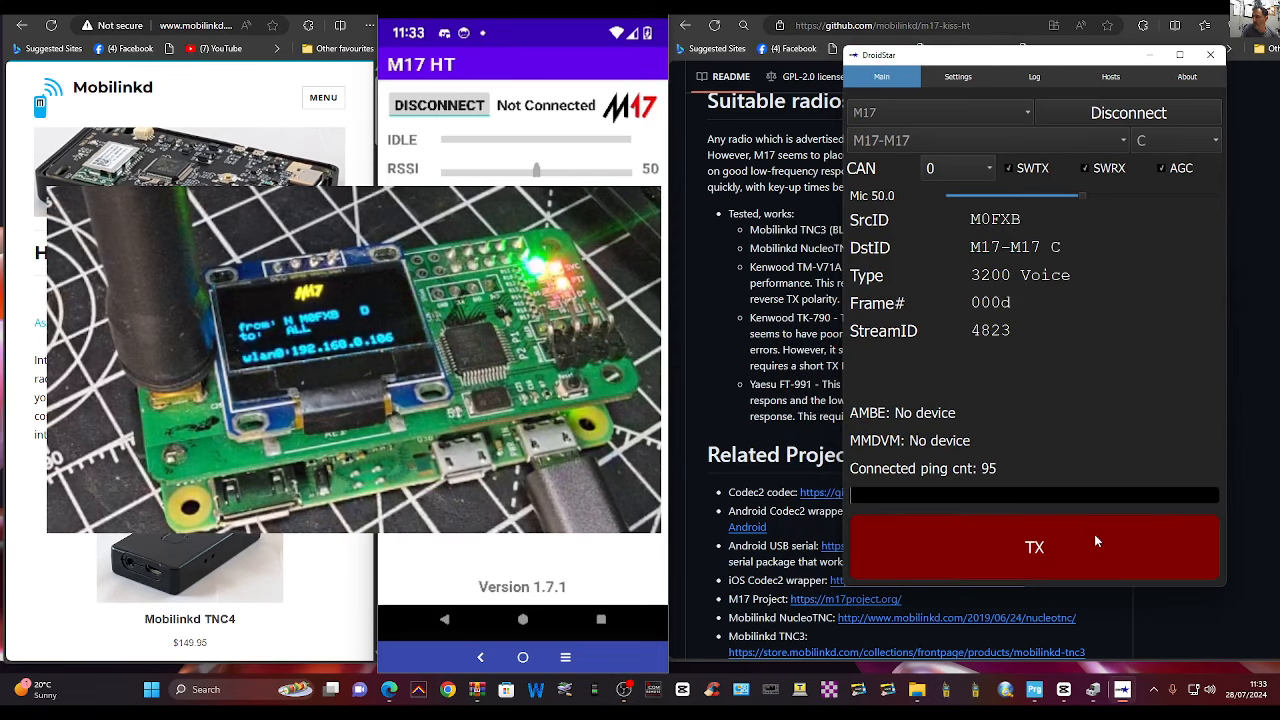
left_click(1034, 548)
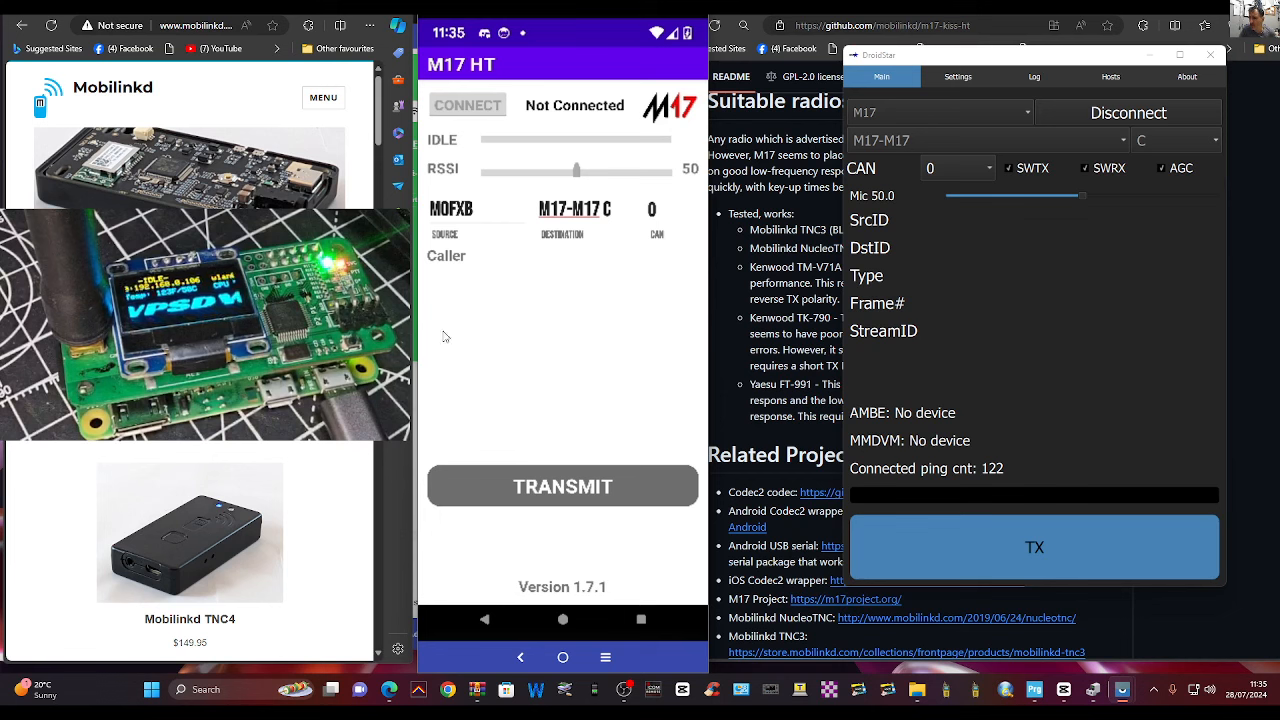
Reconnect M17 HT to the TNC4 Mobilinkd and send another DroidStar voice call to M17-M17 C.
left_click(562, 486)
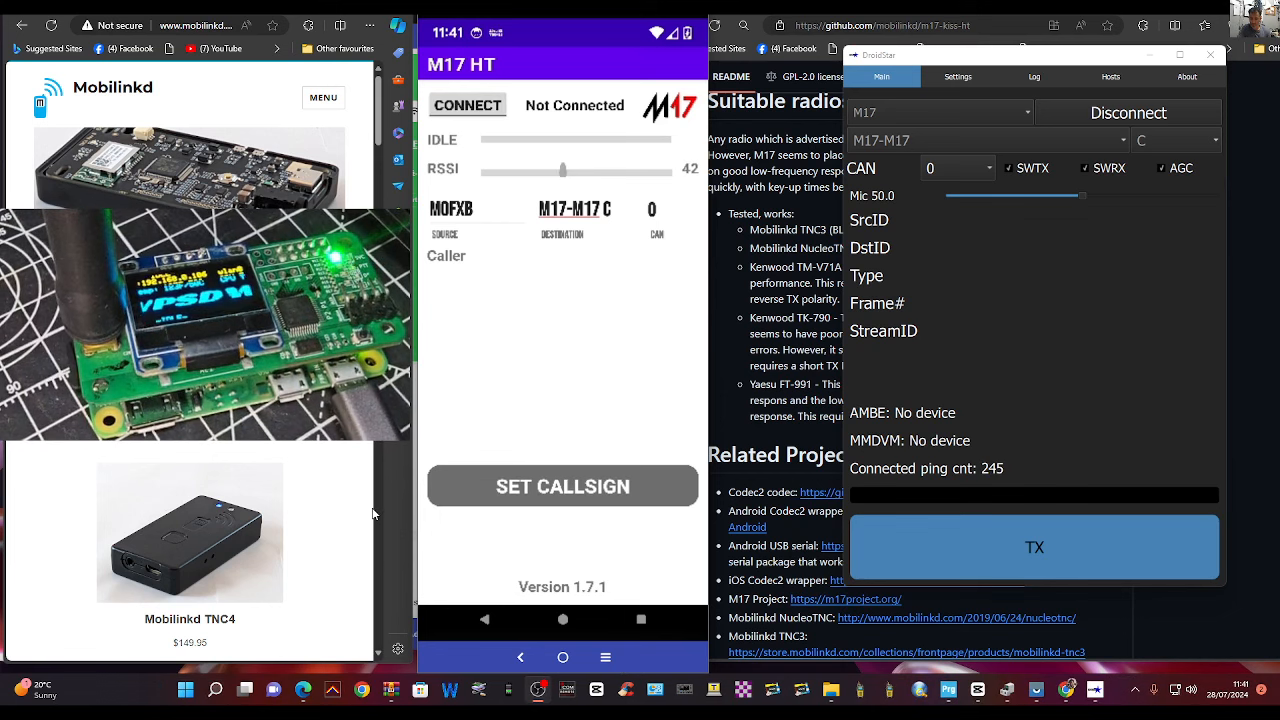
left_click(468, 104)
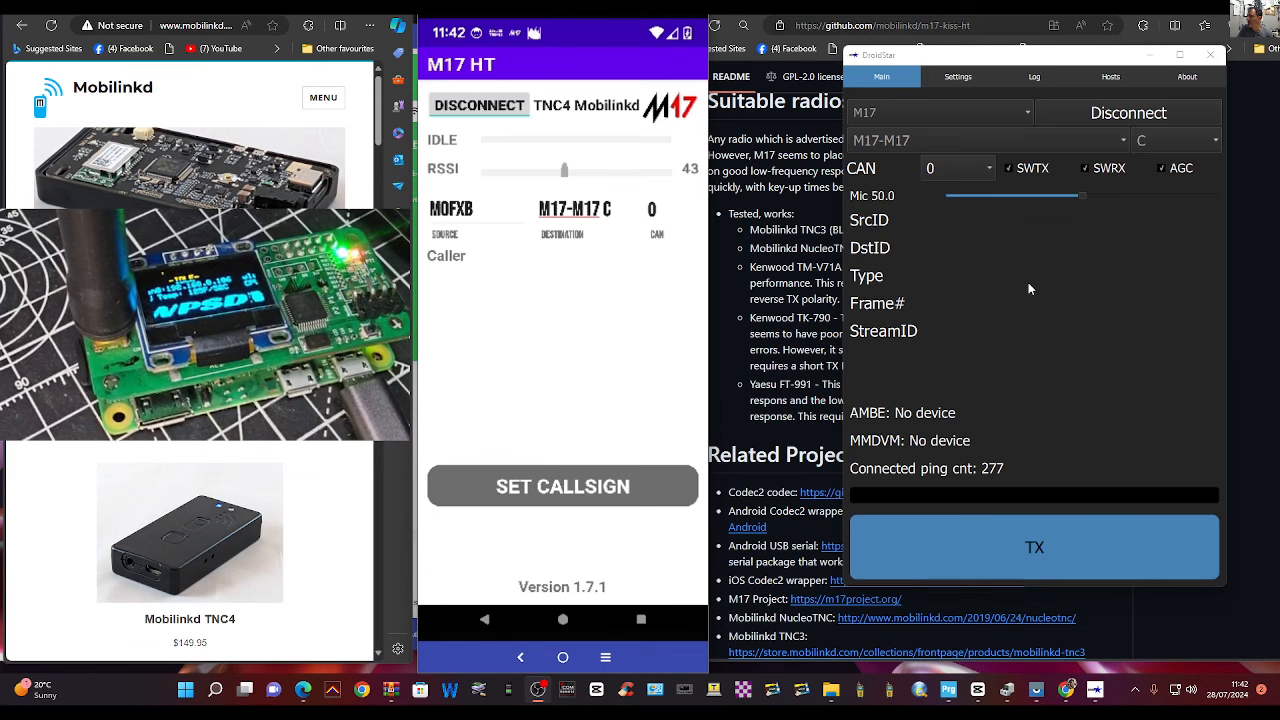
left_click(1034, 548)
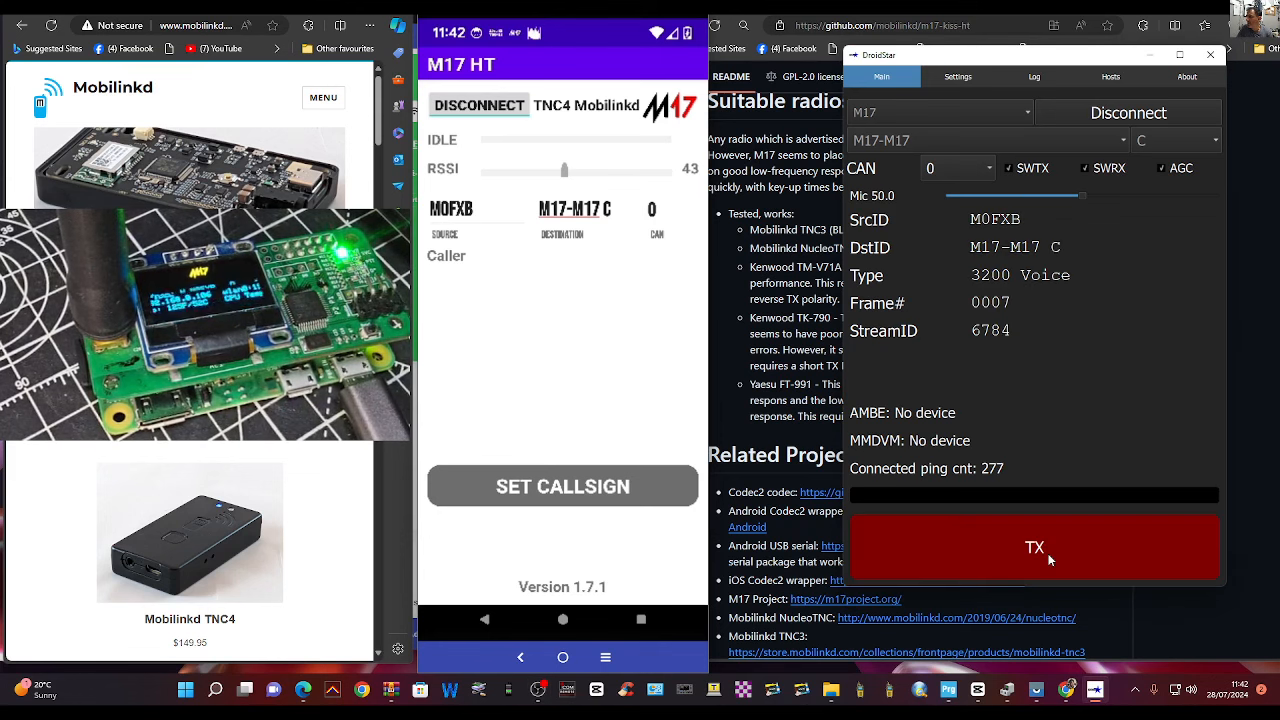